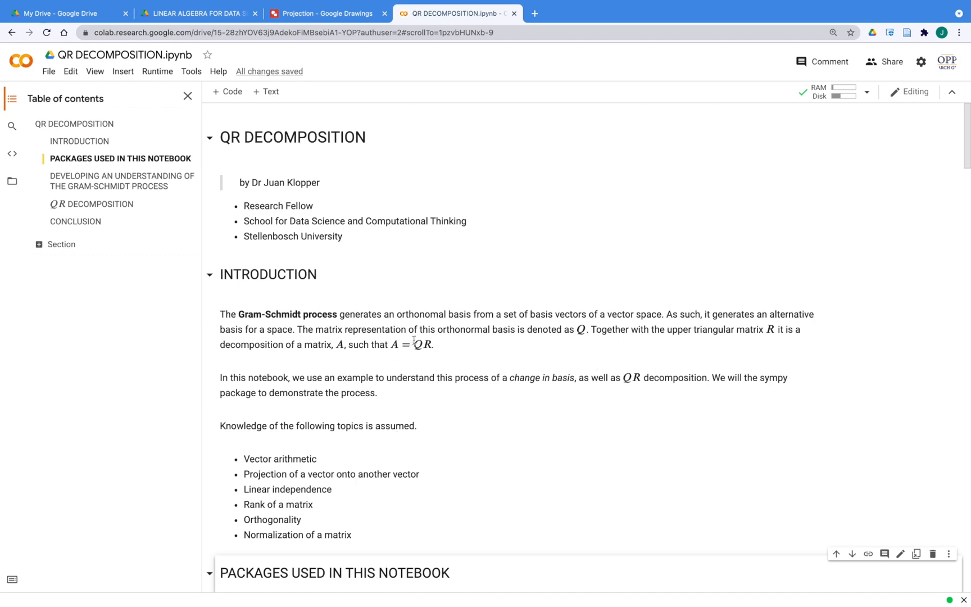
# Step: Run the sympy packages cell that imports Matrix and init_printing
pyautogui.click(421, 345)
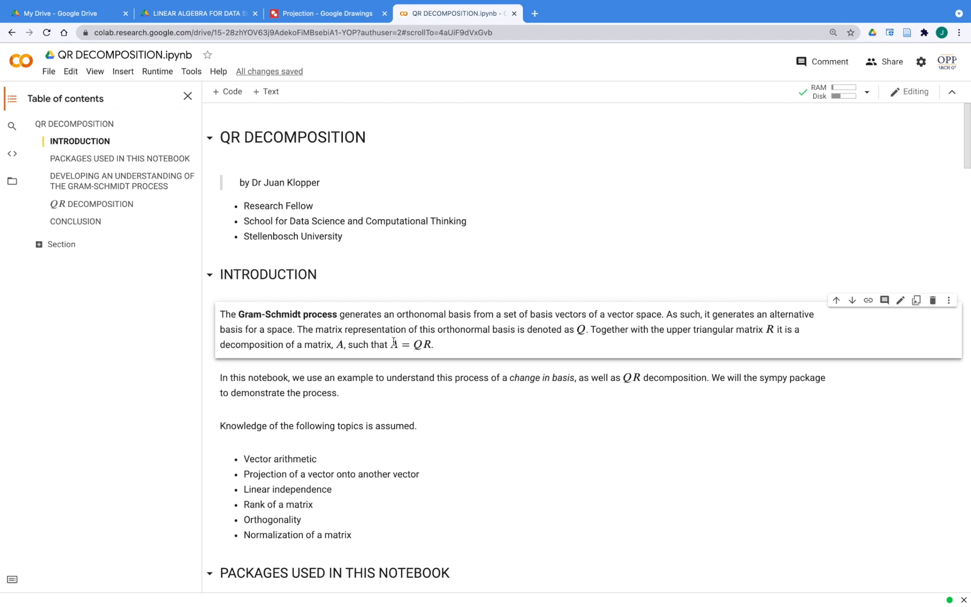
pyautogui.scroll(-3)
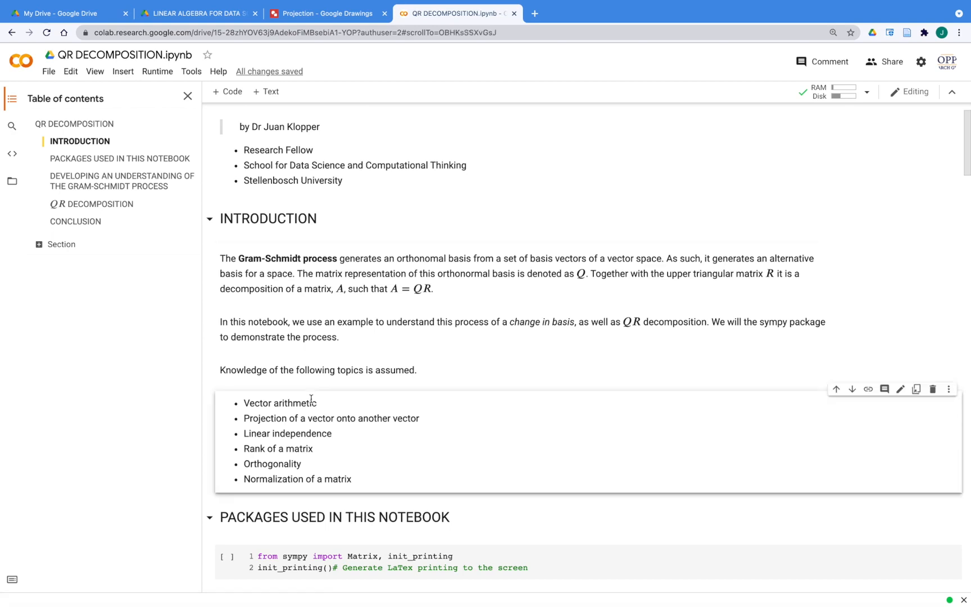
pyautogui.moveTo(287, 418)
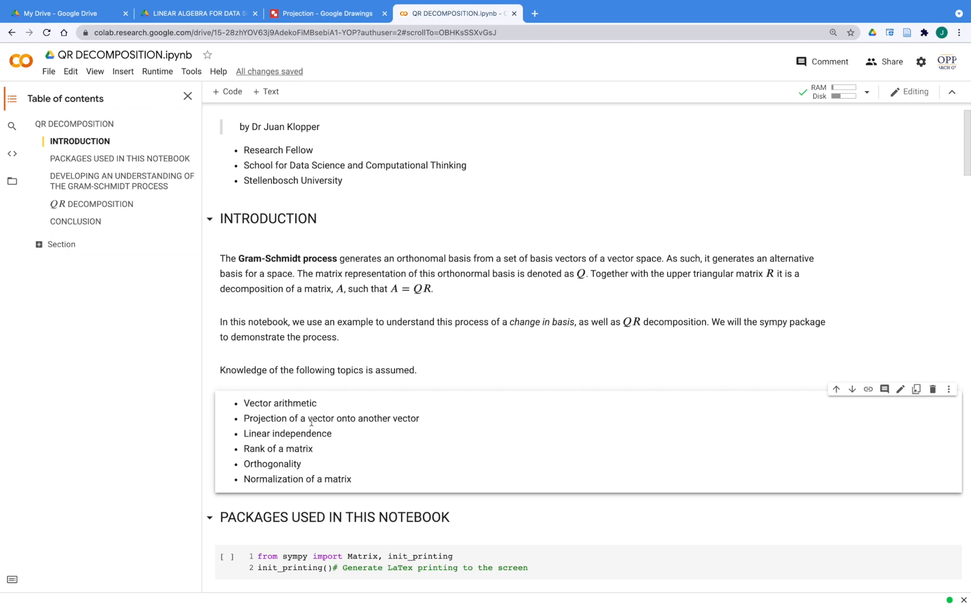
pyautogui.moveTo(288, 434)
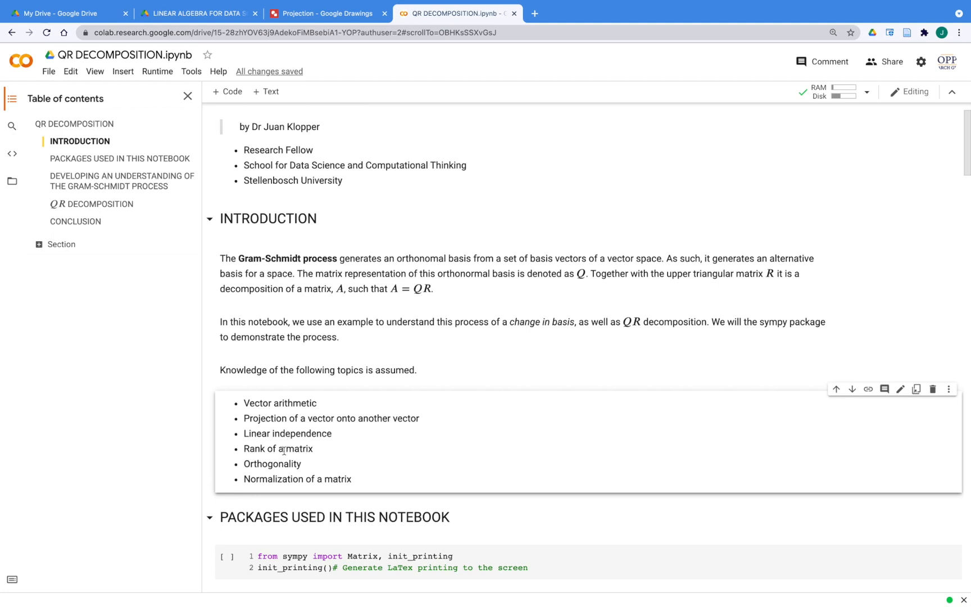
pyautogui.moveTo(311, 444)
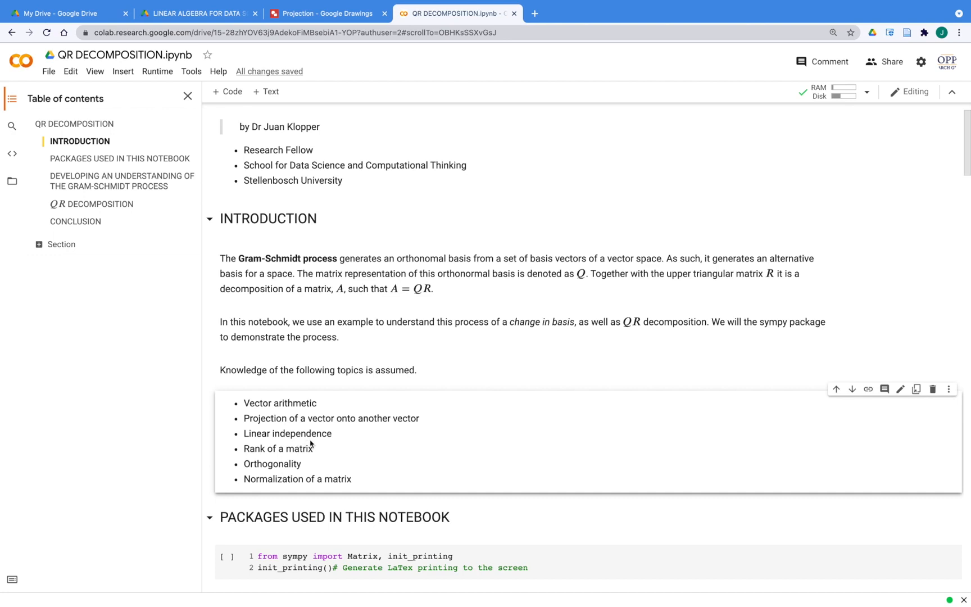
pyautogui.moveTo(282, 463)
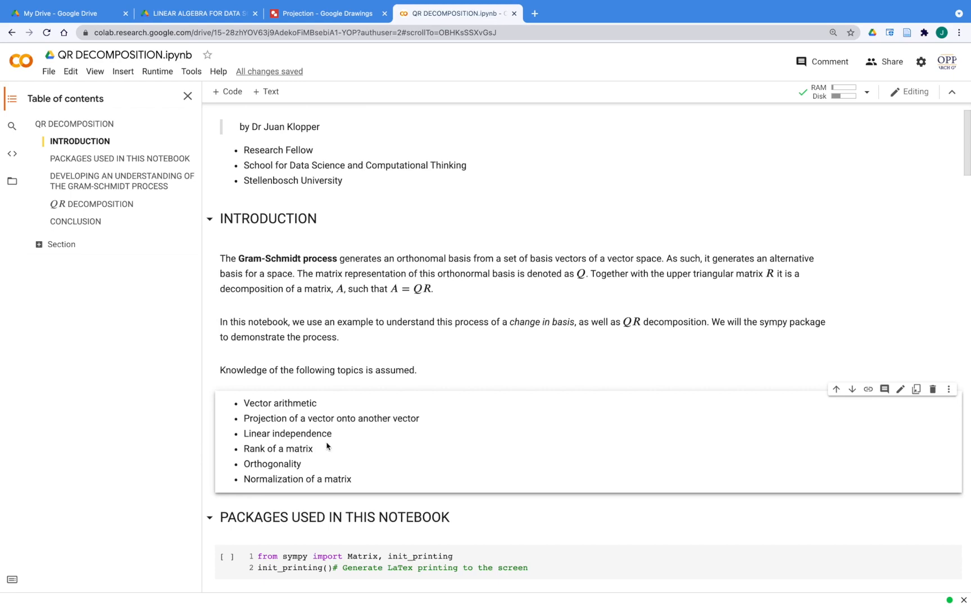
pyautogui.scroll(-3)
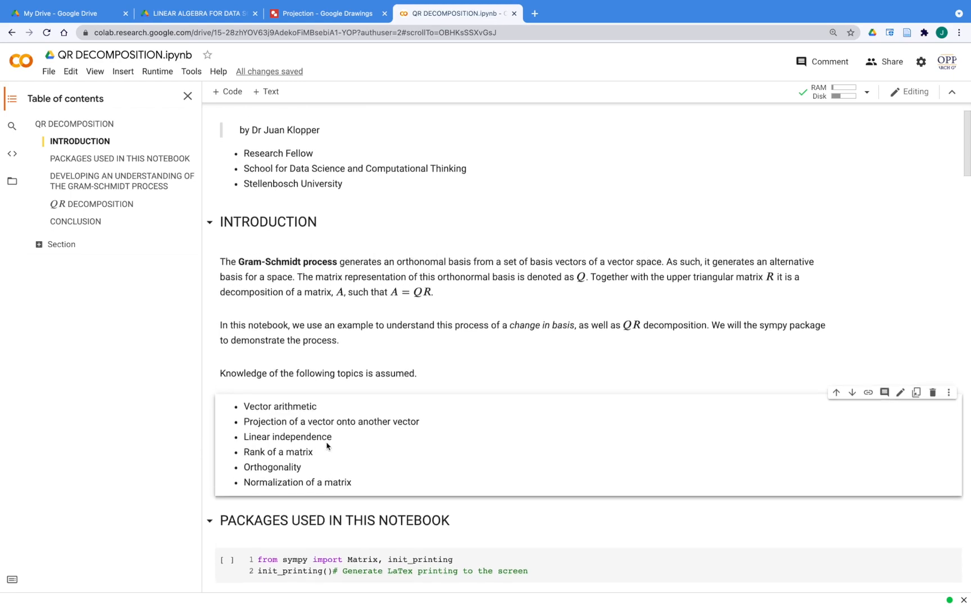
pyautogui.scroll(-3)
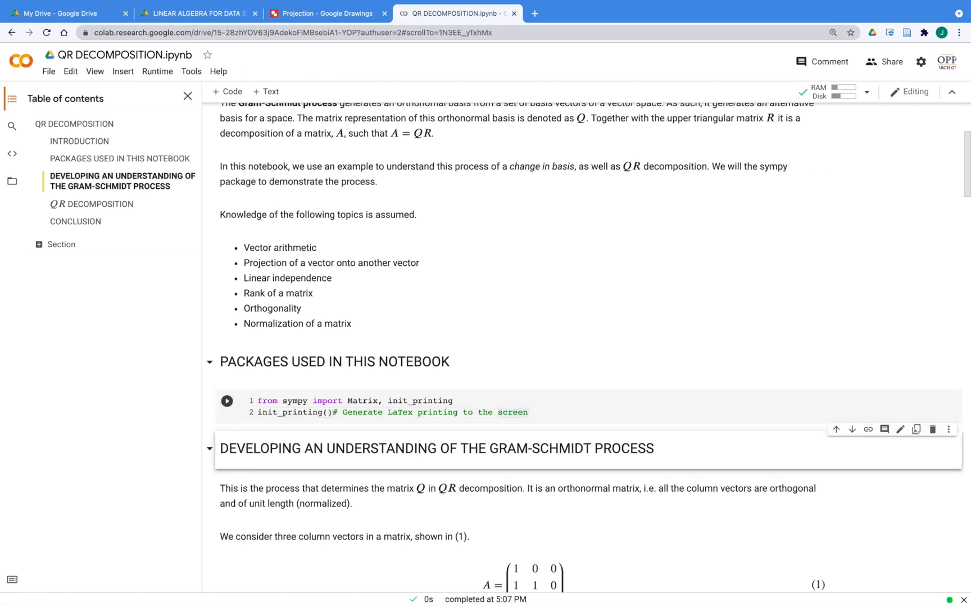
pyautogui.scroll(-3)
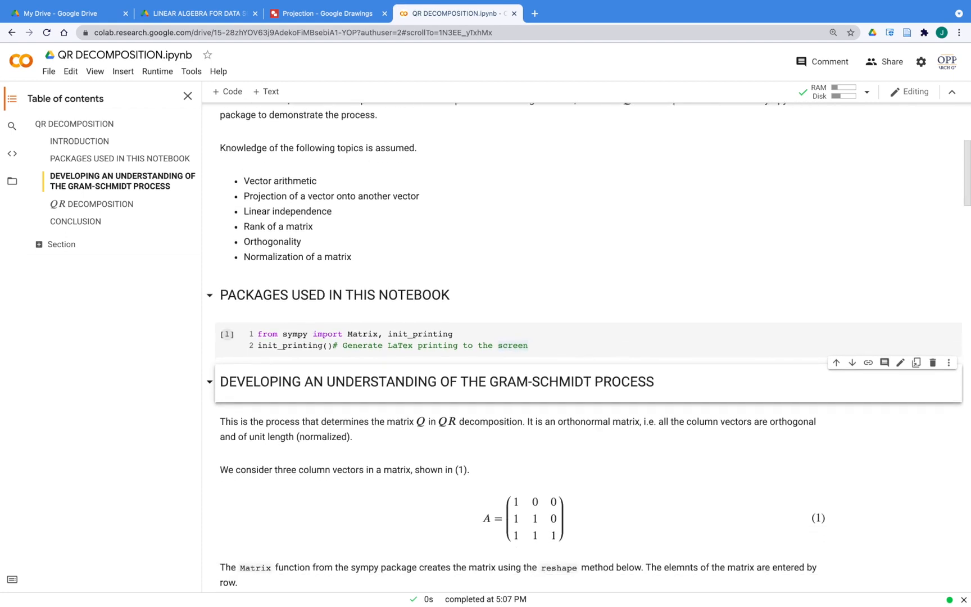
pyautogui.scroll(-3)
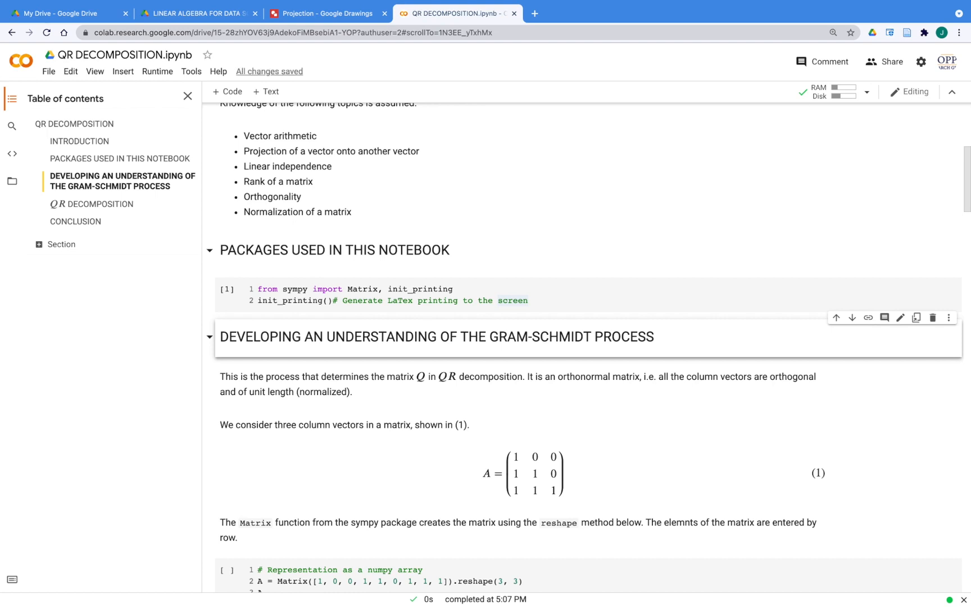
pyautogui.scroll(-3)
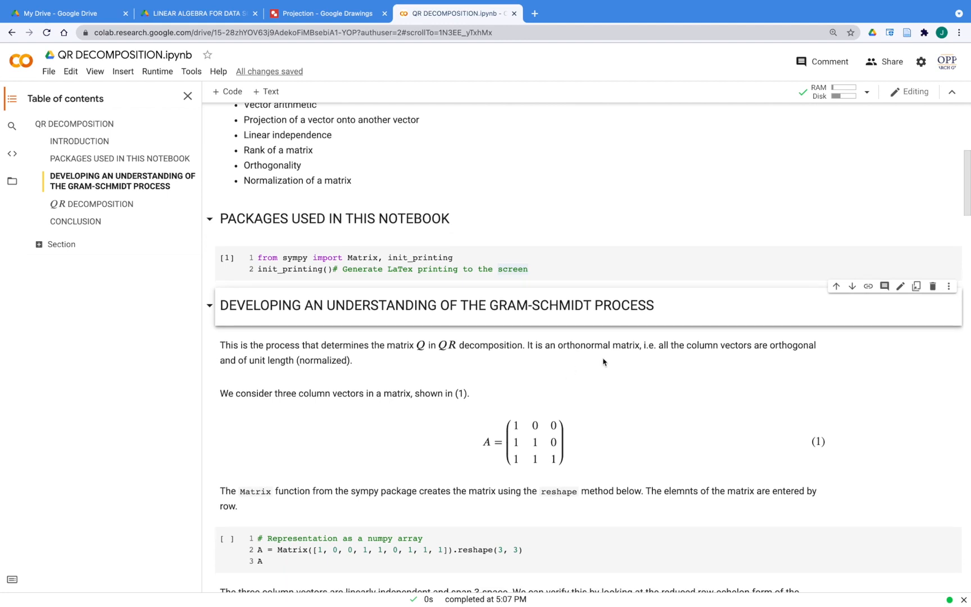
pyautogui.moveTo(527, 456)
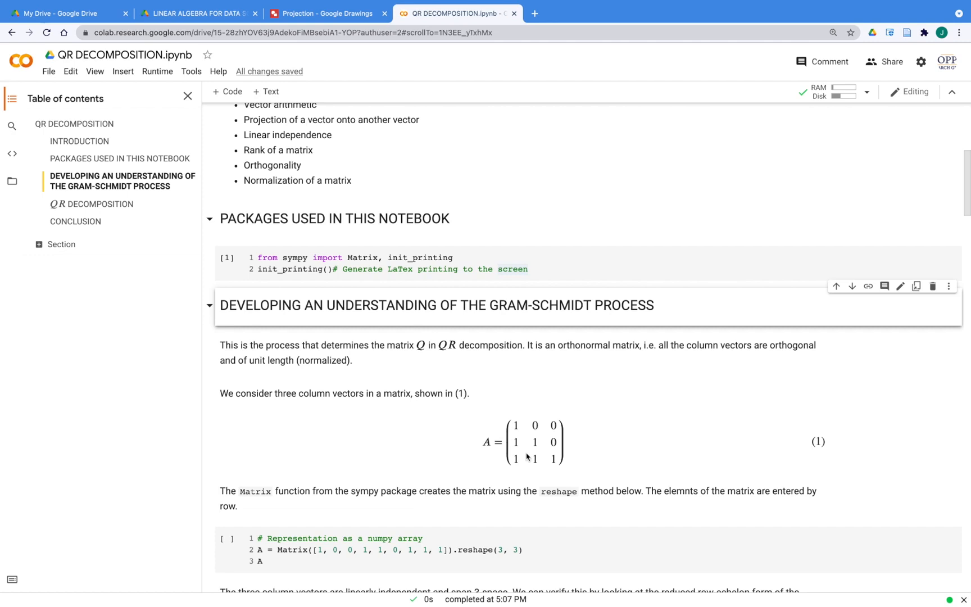
pyautogui.scroll(-3)
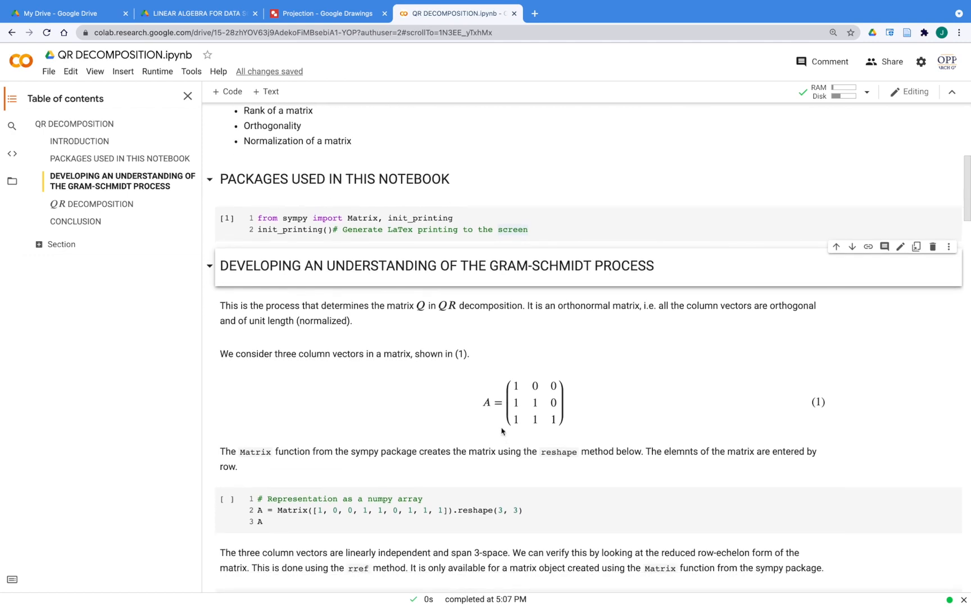
pyautogui.moveTo(568, 414)
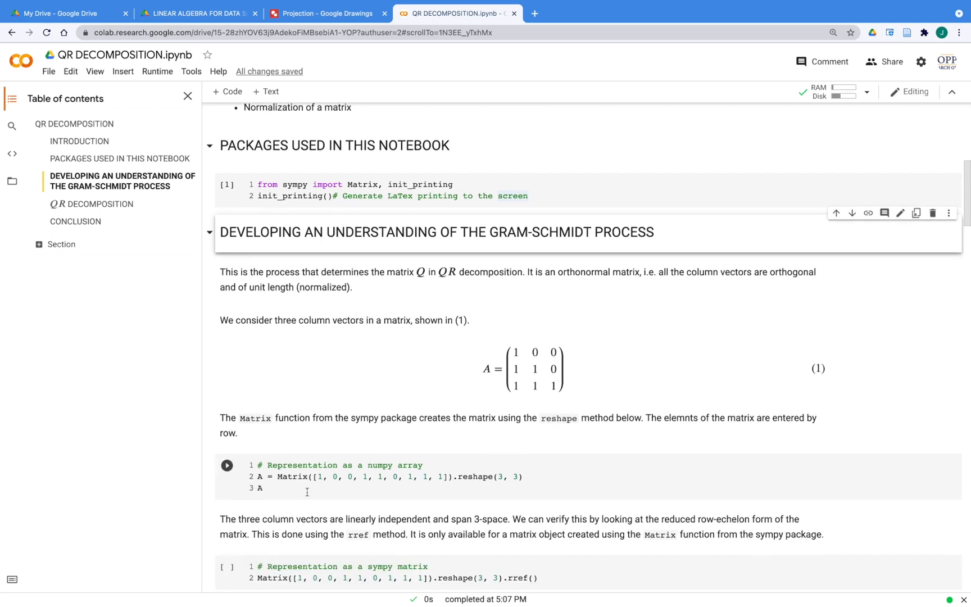
# Step: Run the matrix A cell, displaying rows 1 0 0, 1 1 0, 1 1 1
pyautogui.click(278, 476)
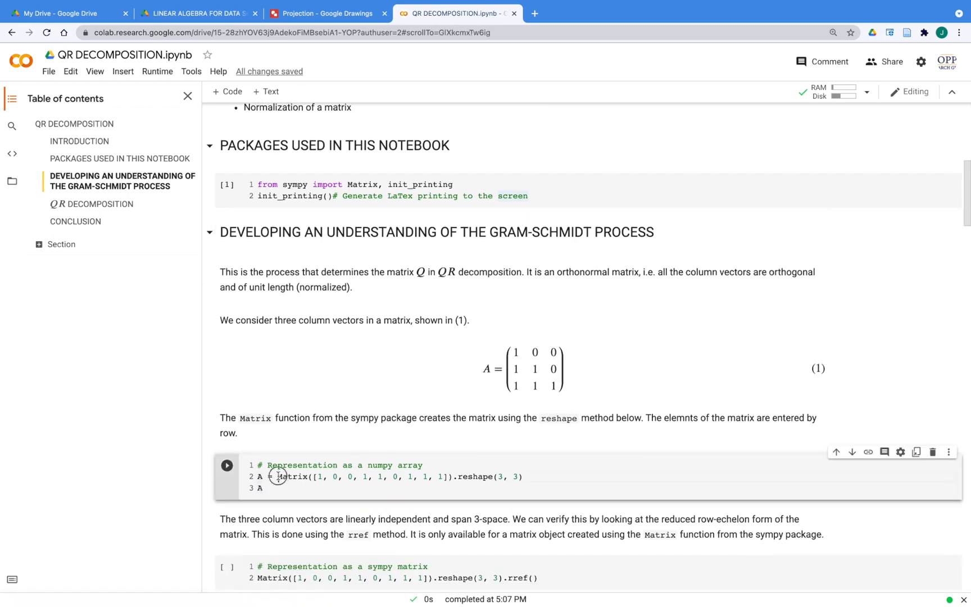
pyautogui.doubleClick(291, 475)
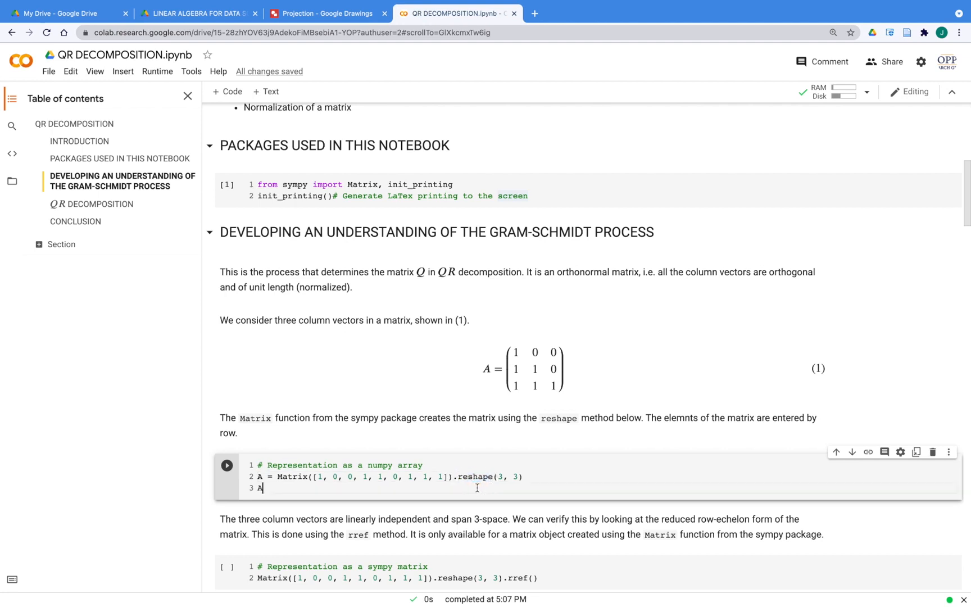
pyautogui.click(226, 465)
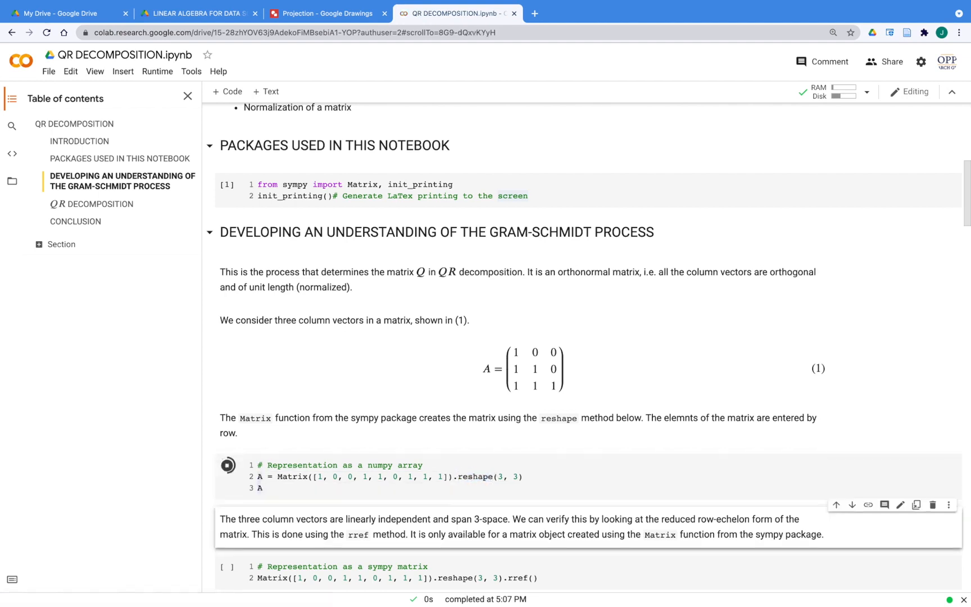
pyautogui.click(226, 465)
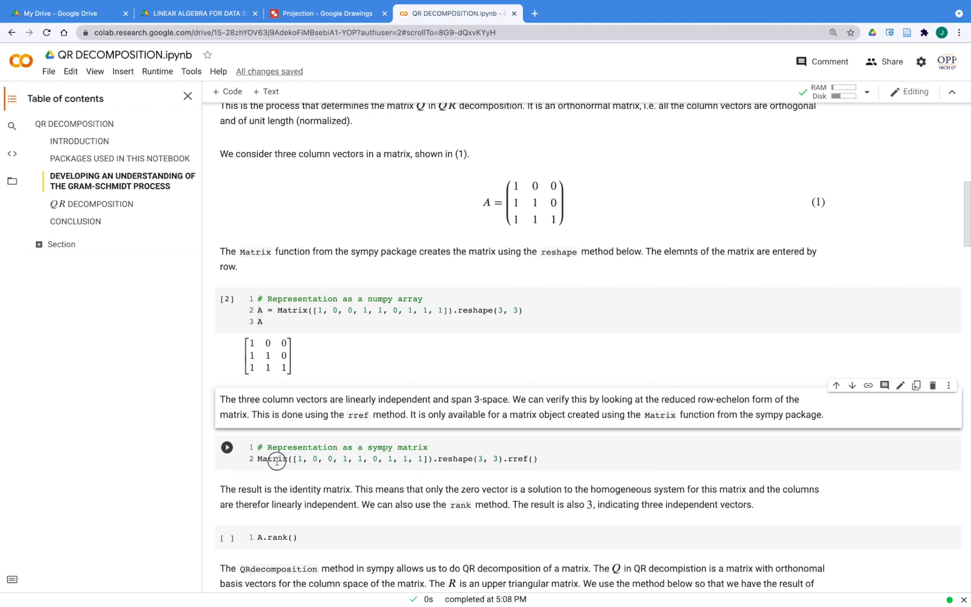
# Step: Run the rref() cell, returning the 3×3 identity with pivot columns (0, 1, 2)
pyautogui.doubleClick(272, 459)
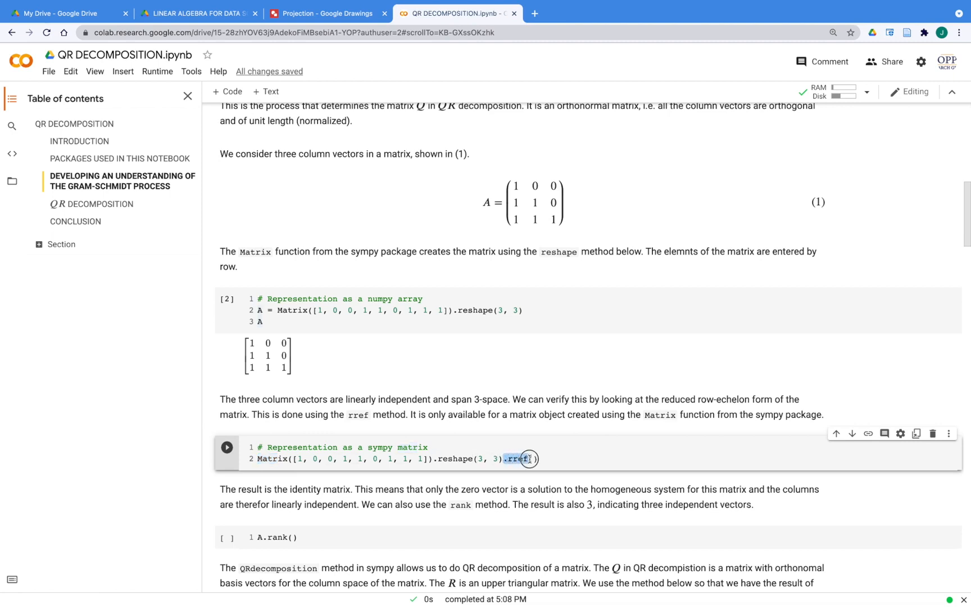
pyautogui.write('()')
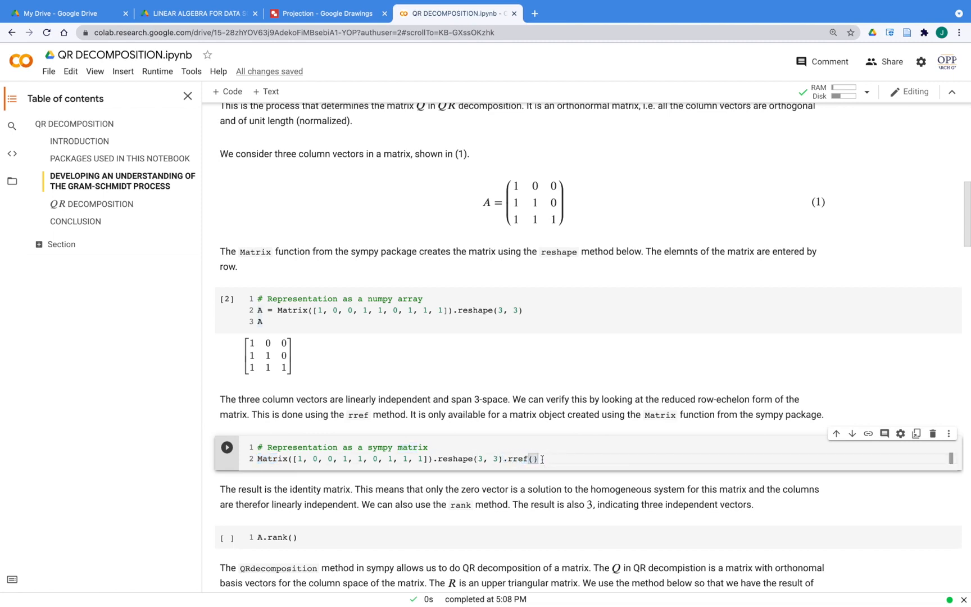
pyautogui.click(227, 447)
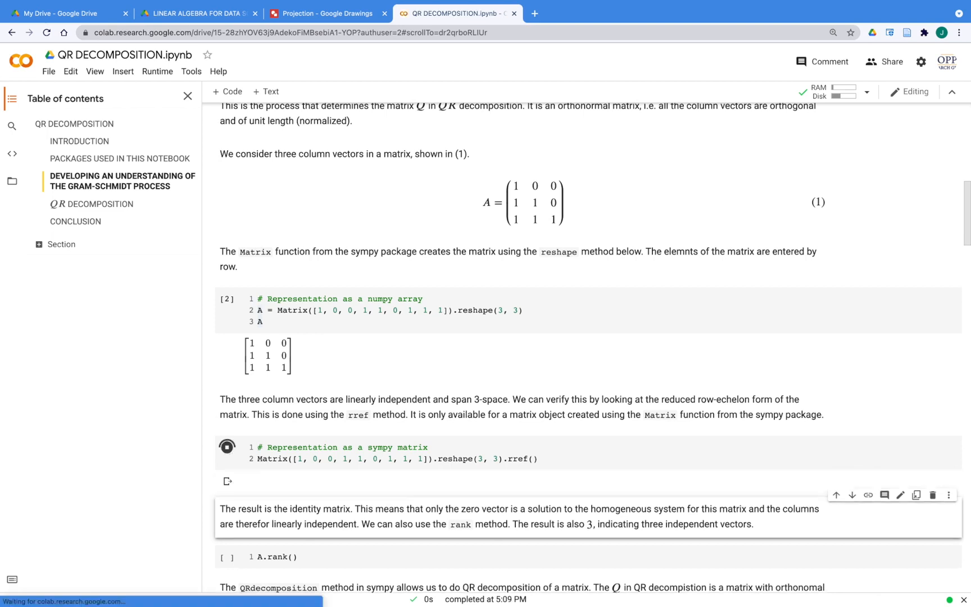
pyautogui.click(227, 419)
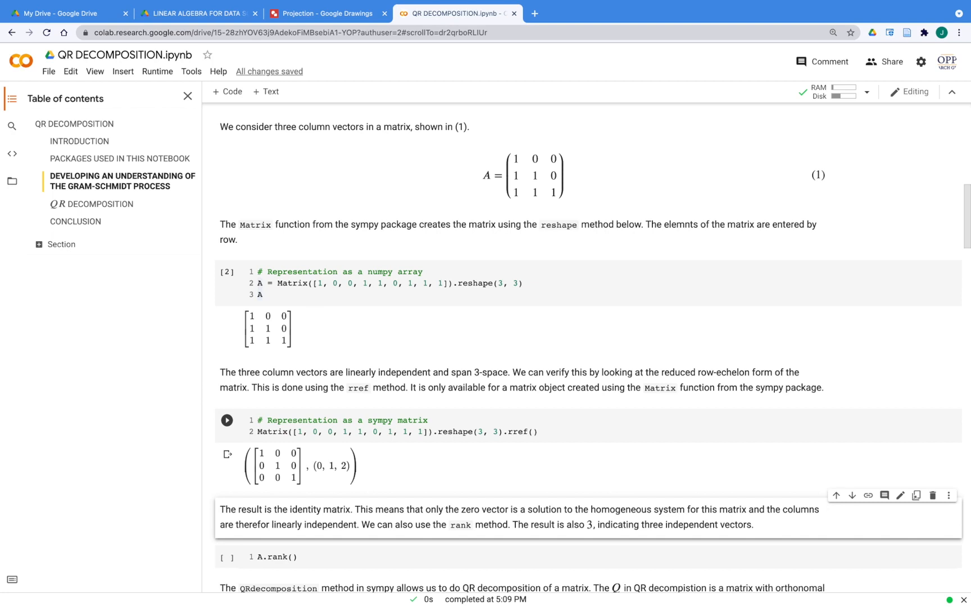
pyautogui.scroll(-3)
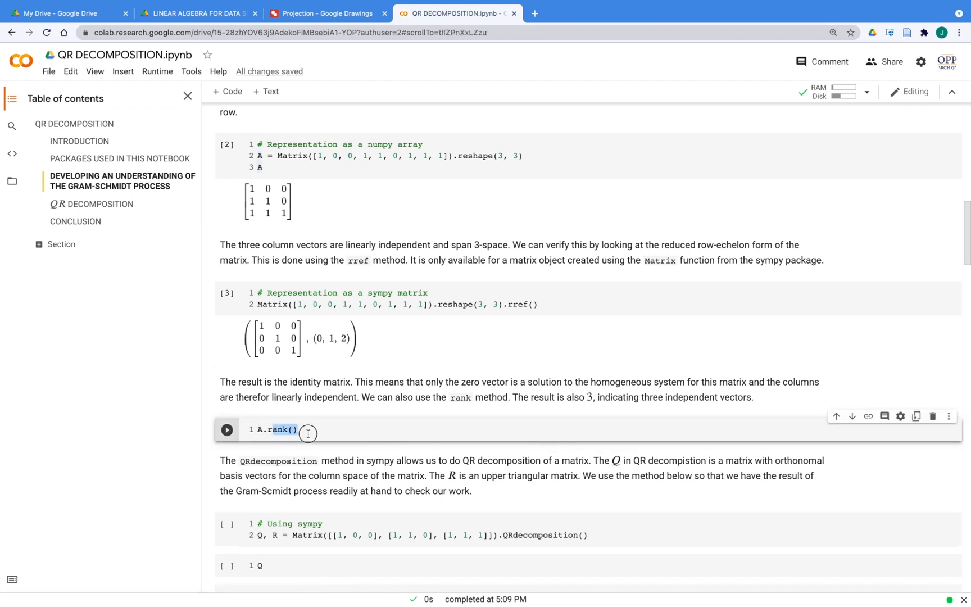
# Step: Run the rank cell (returns 3), then the Q and R cells to show both matrices
pyautogui.click(226, 430)
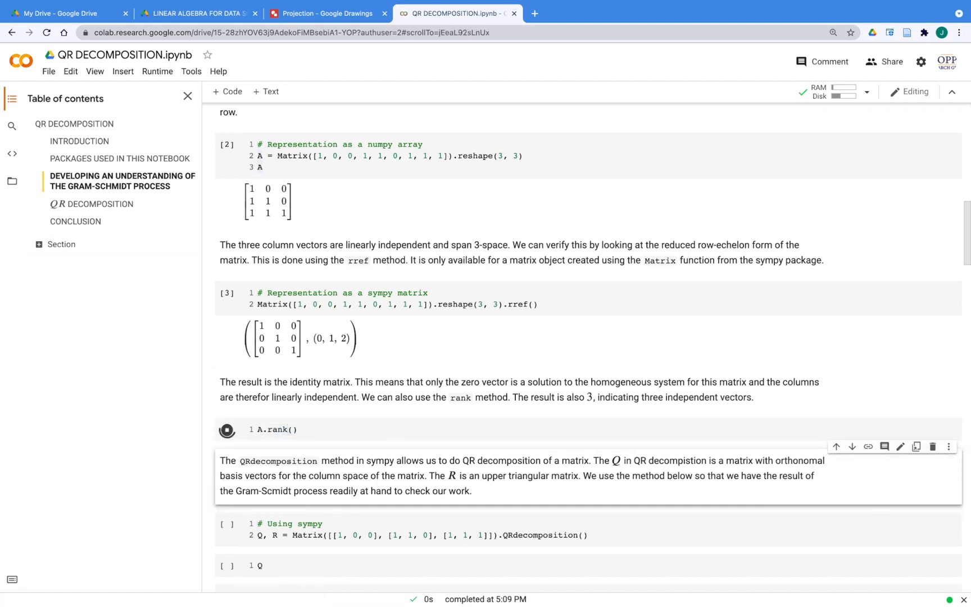
pyautogui.click(226, 429)
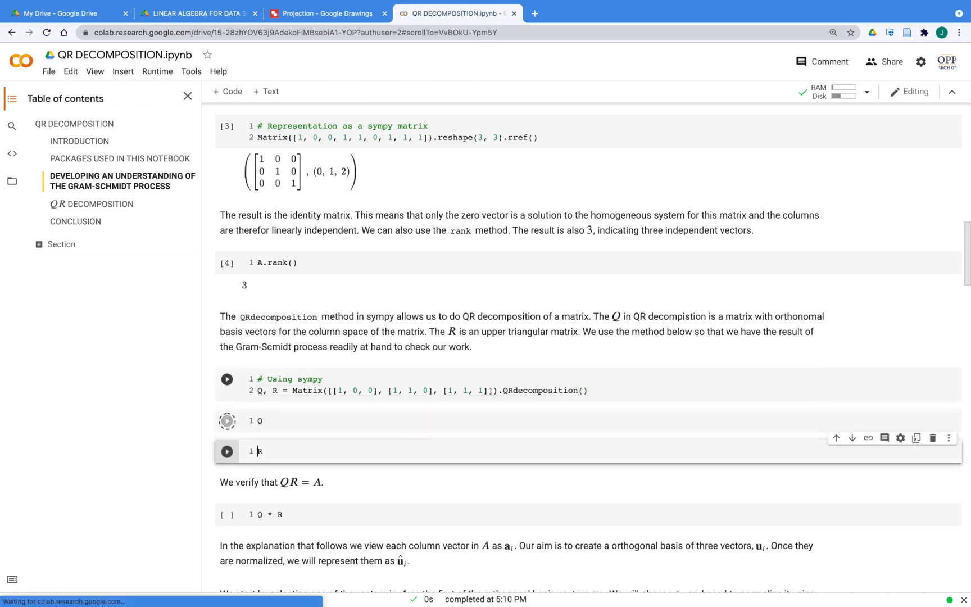
pyautogui.click(227, 420)
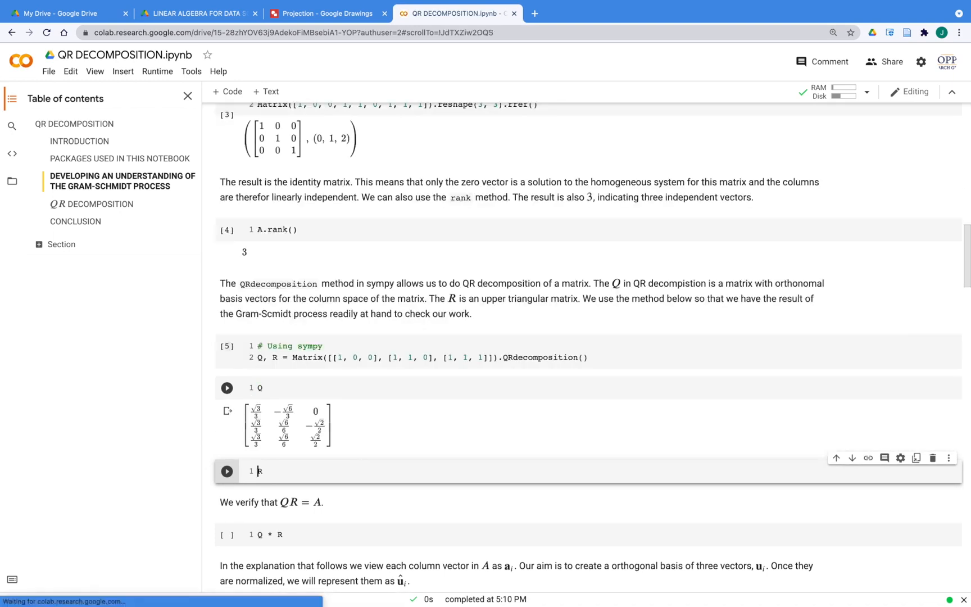
pyautogui.click(226, 471)
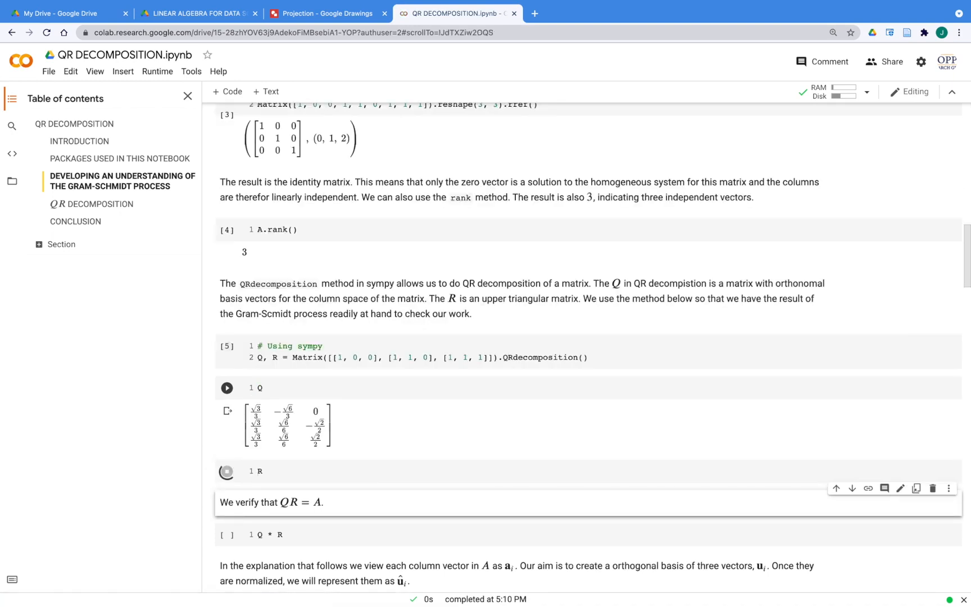
pyautogui.click(226, 472)
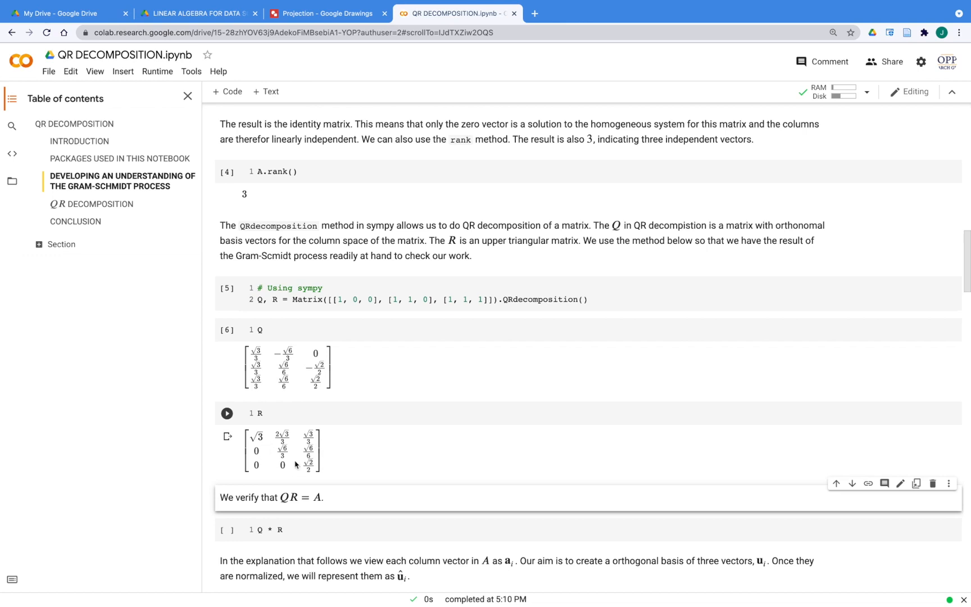
# Step: Run the Q * R check, reproducing matrix A with rows 1 0 0, 1 1 0, 1 1 1
pyautogui.click(226, 413)
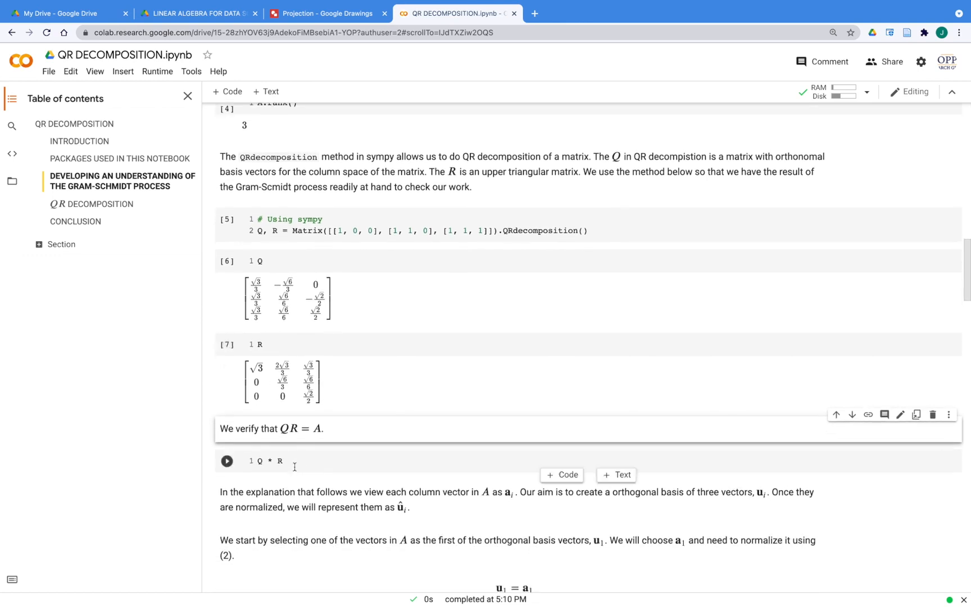
pyautogui.click(226, 461)
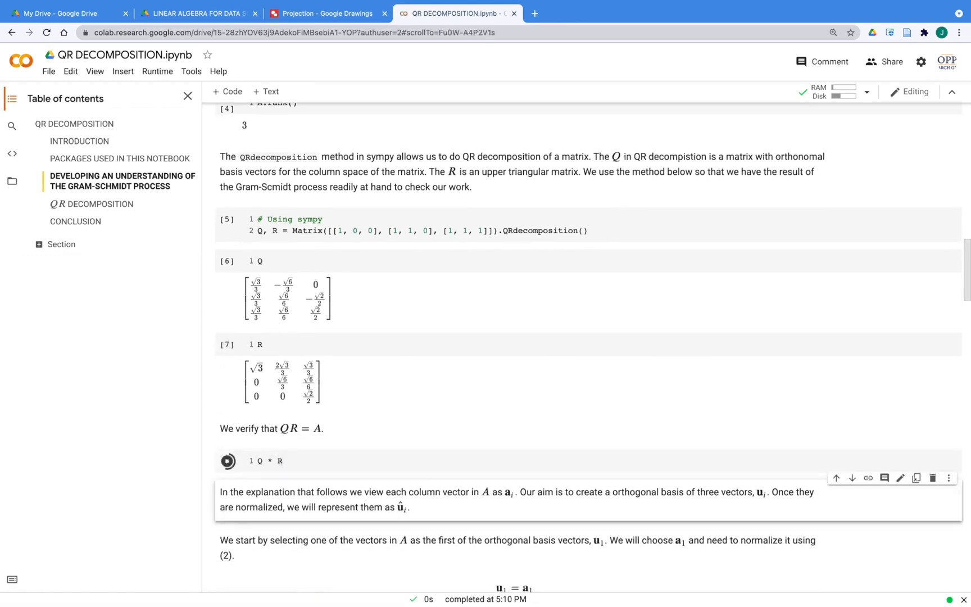
pyautogui.click(226, 461)
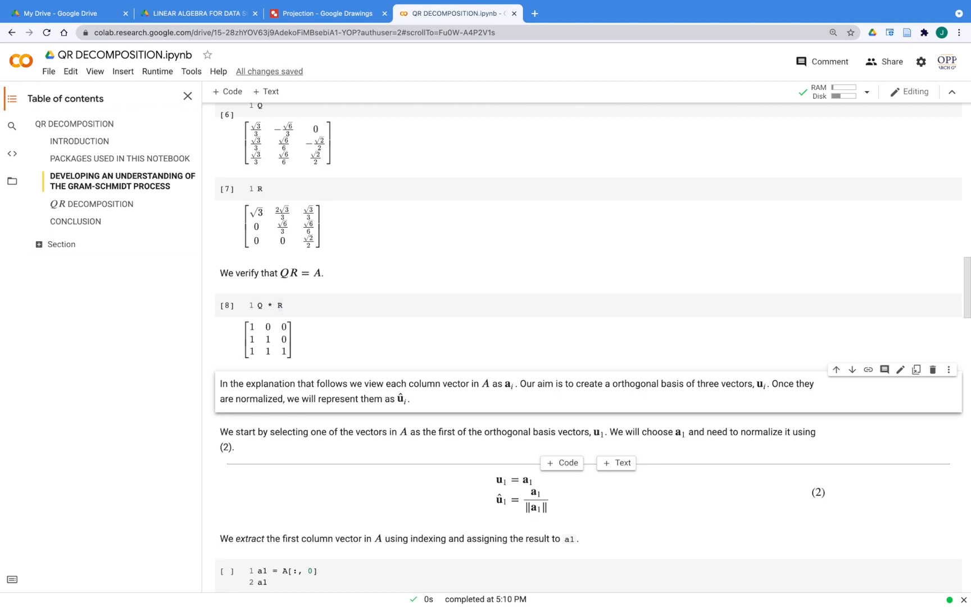
pyautogui.scroll(-3)
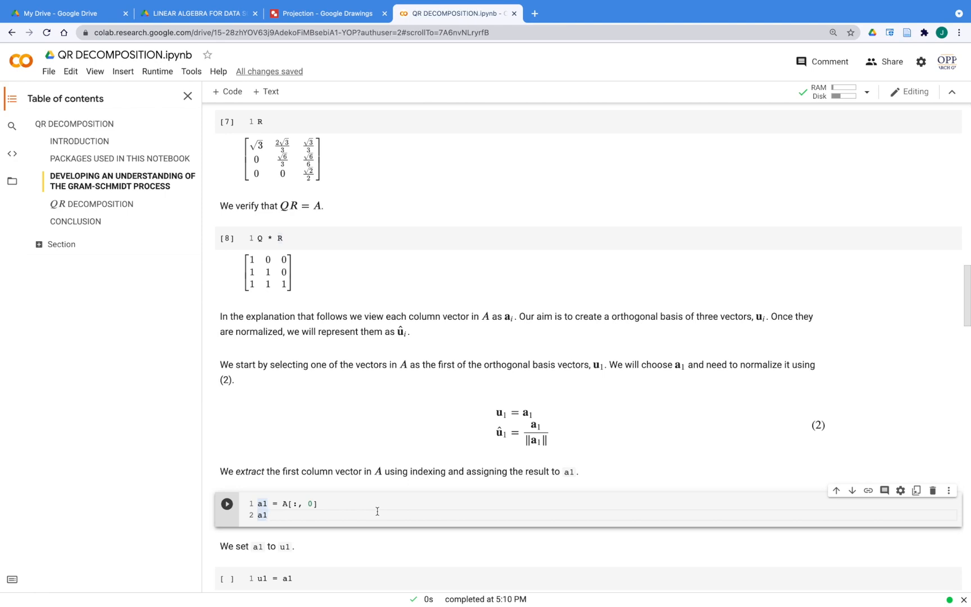
# Step: Extract column a1 as [1,1,1] and assign u1 = a1
pyautogui.click(227, 504)
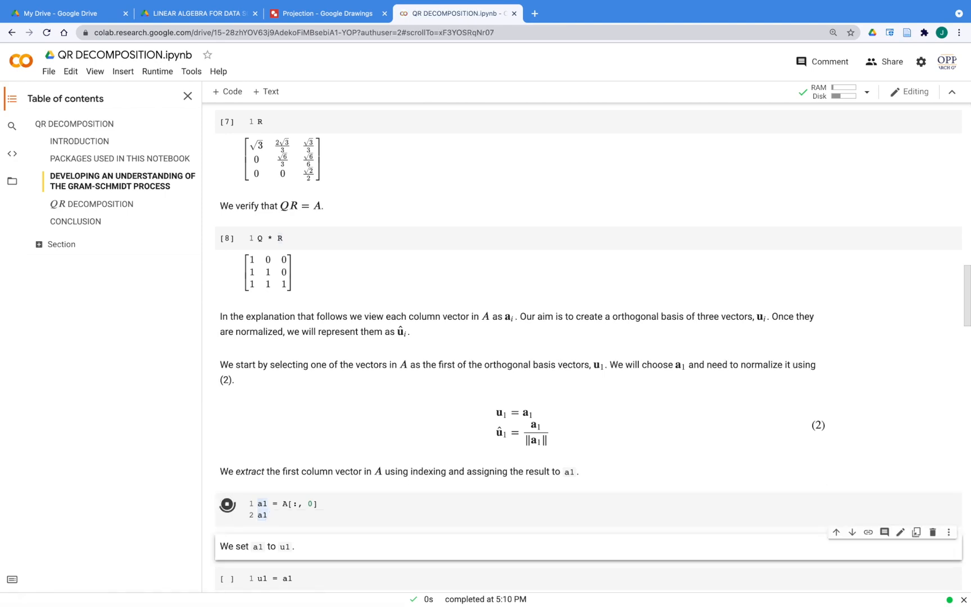
pyautogui.click(227, 503)
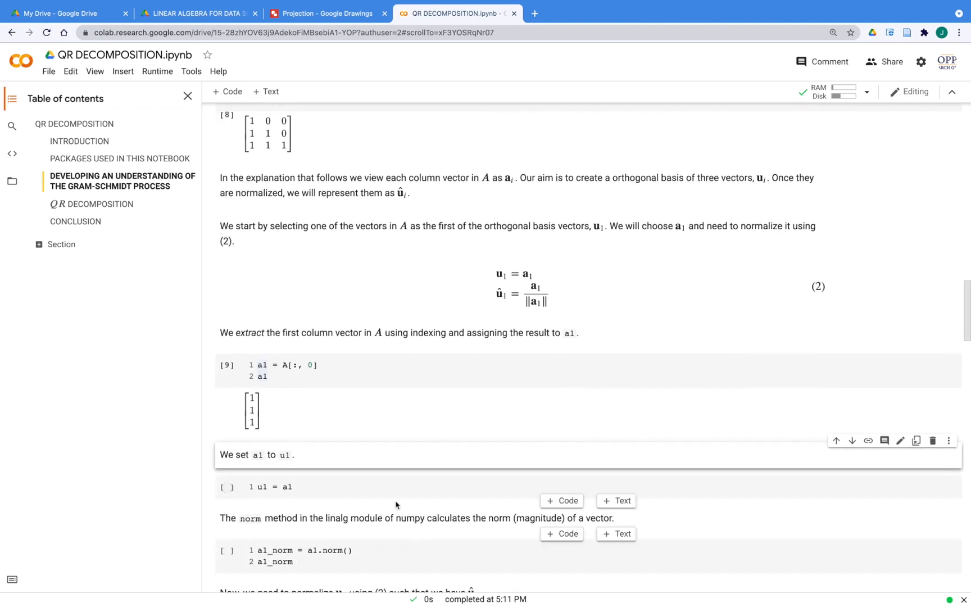
pyautogui.click(309, 486)
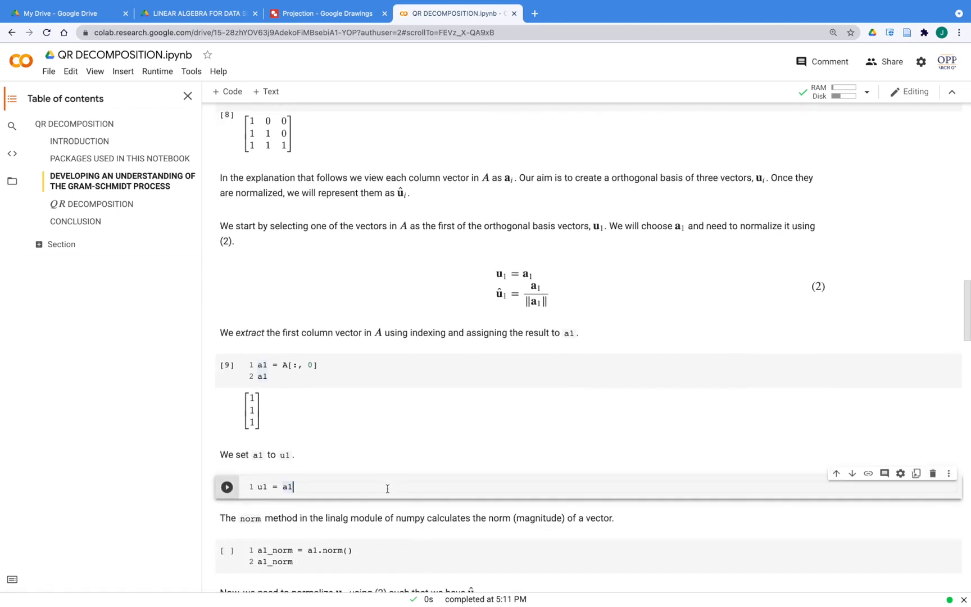
pyautogui.click(227, 486)
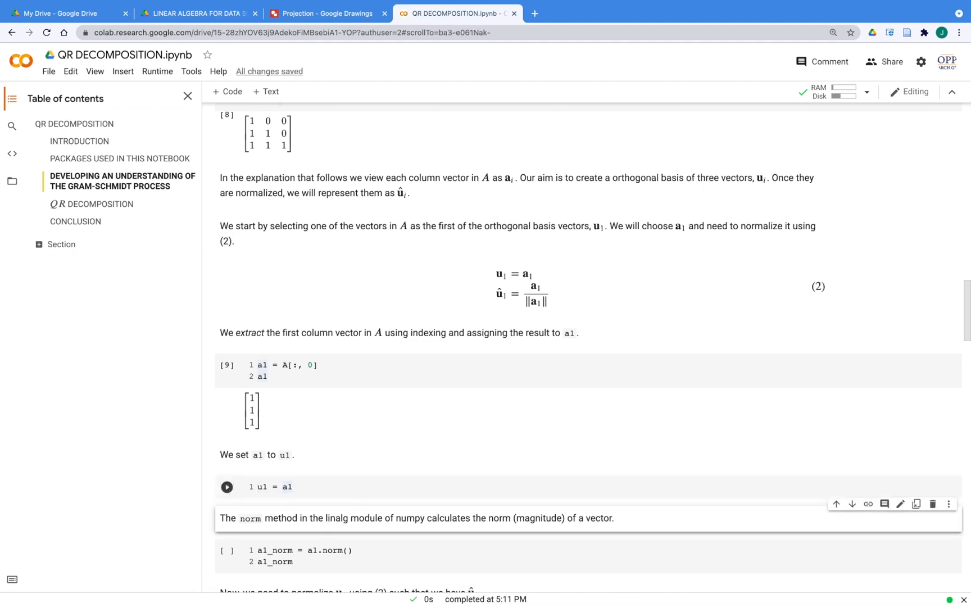
# Step: Compute the norm √3 of a1 and normalize u1 to entries √3/3
pyautogui.click(226, 486)
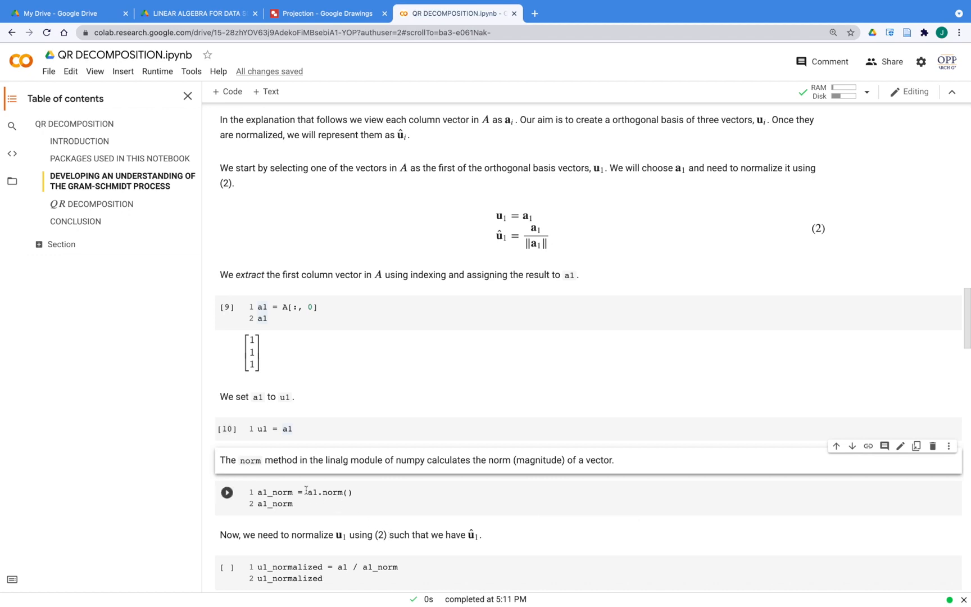
pyautogui.moveTo(282, 491)
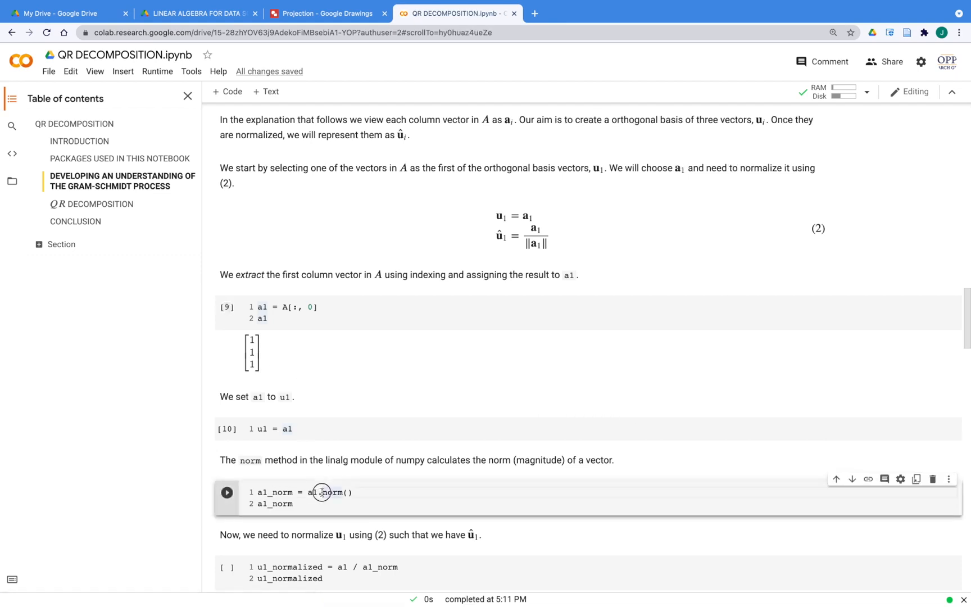
pyautogui.doubleClick(333, 492)
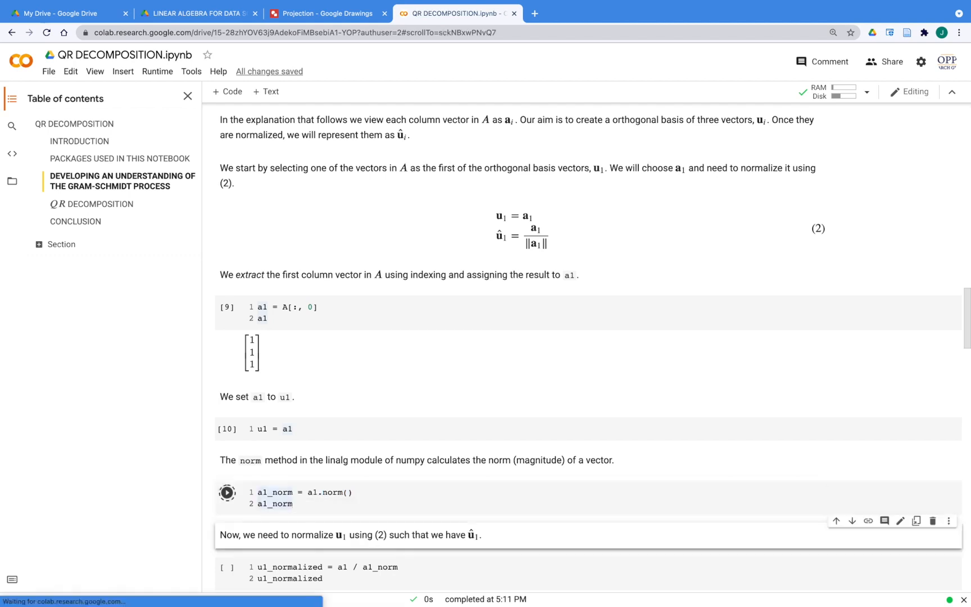
pyautogui.click(227, 492)
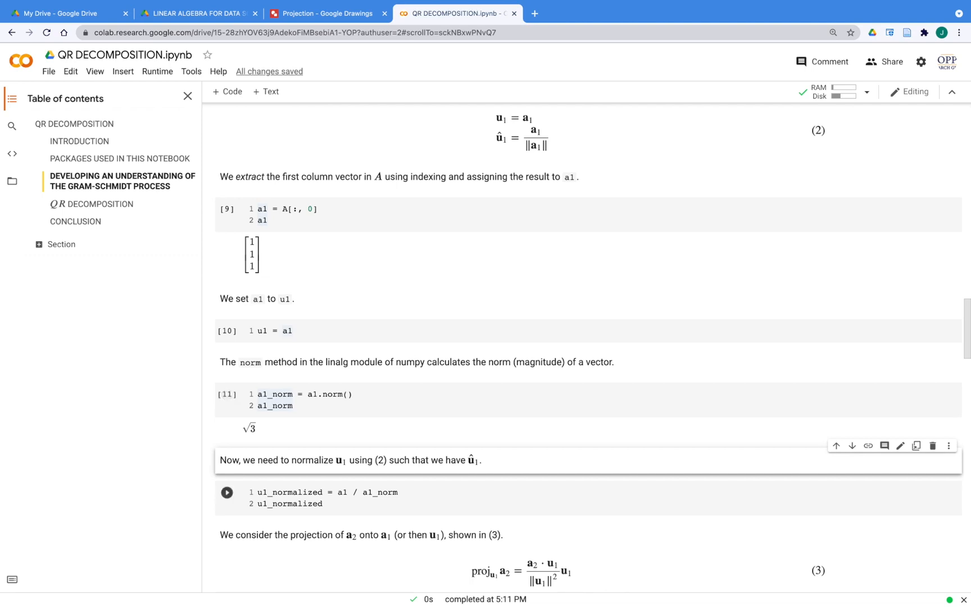
pyautogui.scroll(-3)
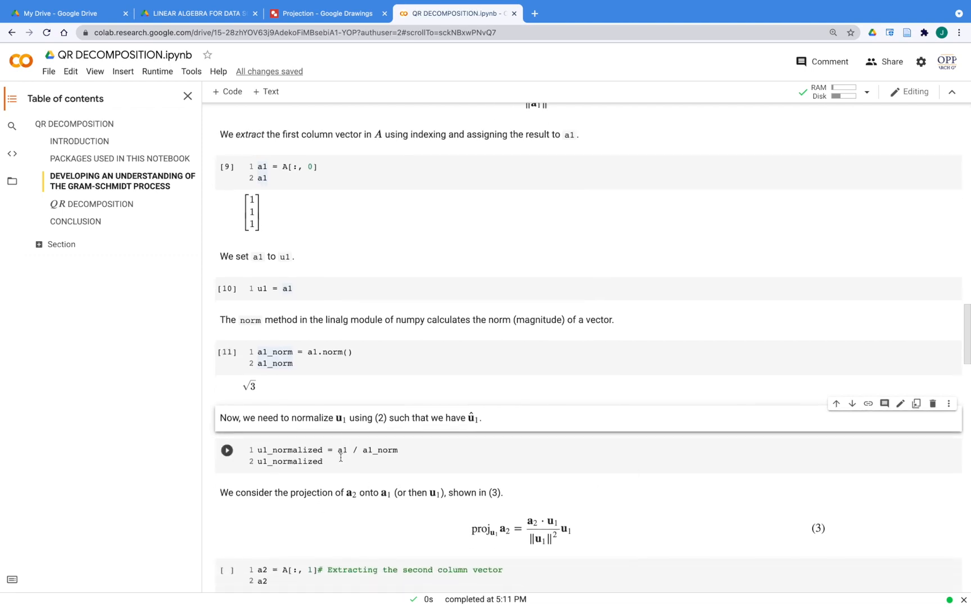
pyautogui.click(322, 461)
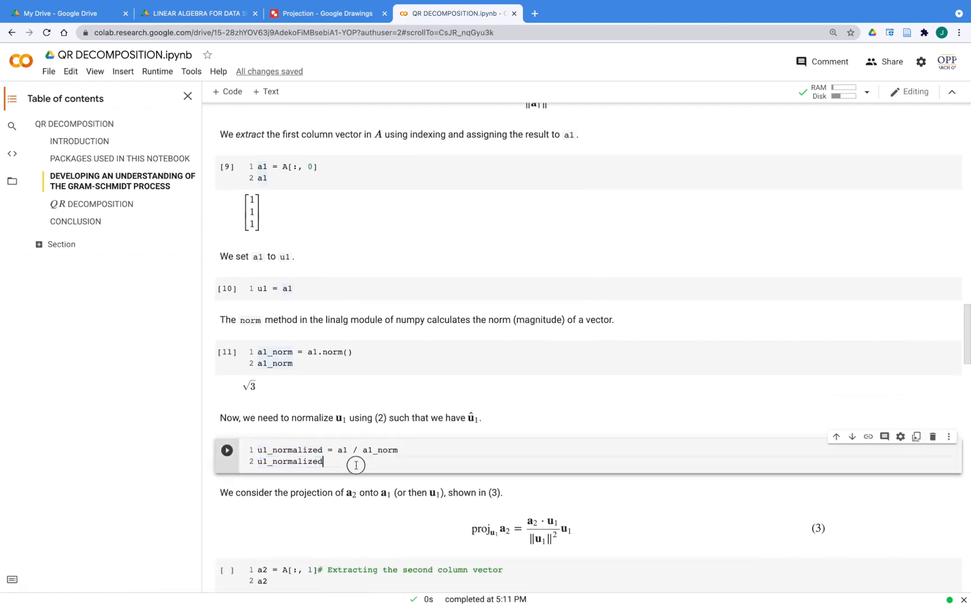
pyautogui.click(226, 449)
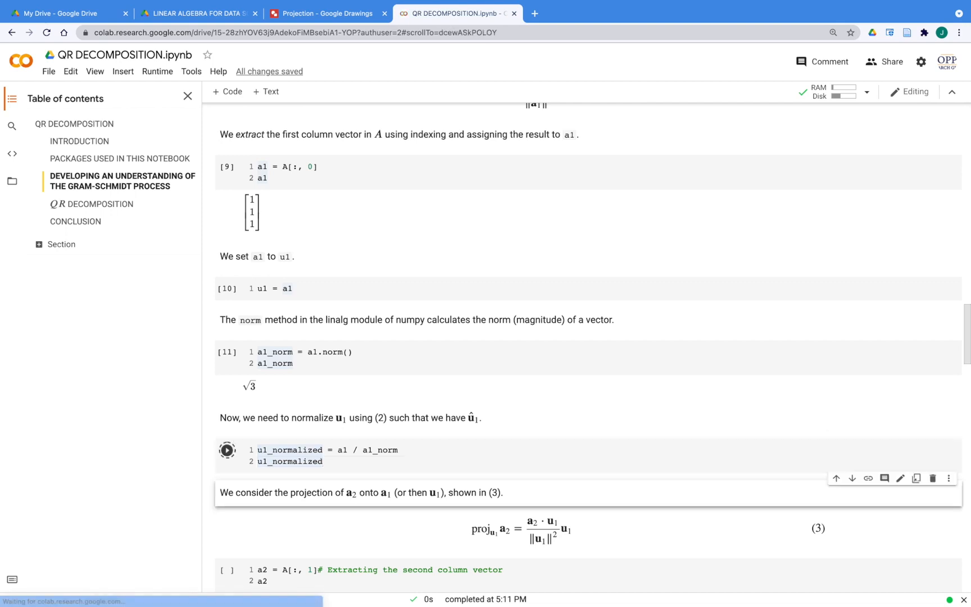
pyautogui.click(227, 449)
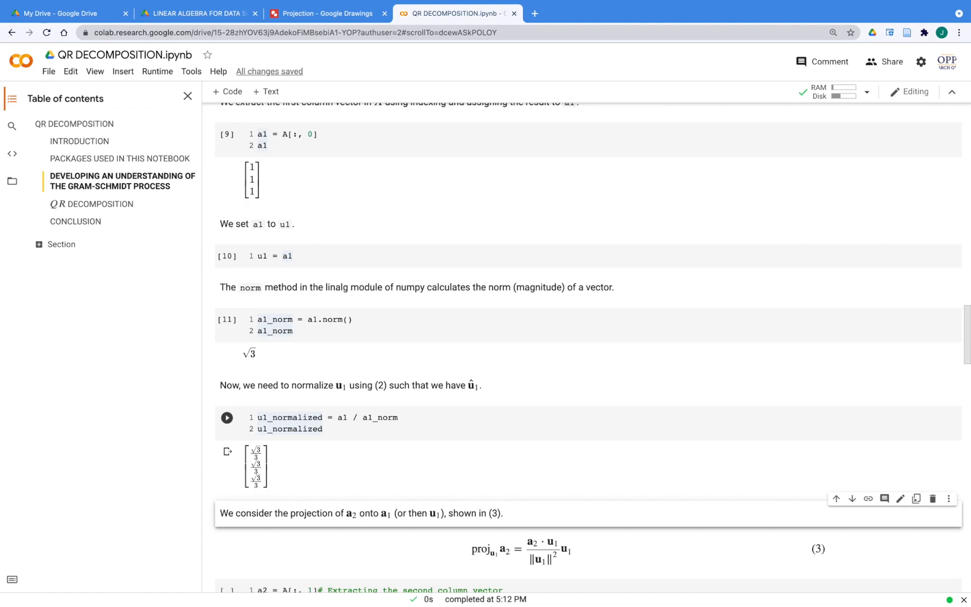
pyautogui.scroll(-3)
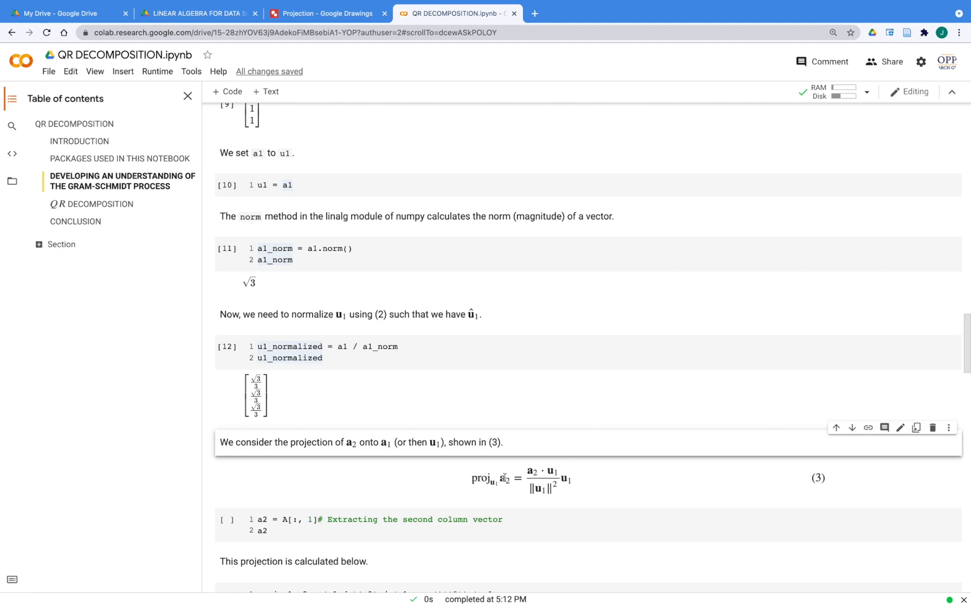
pyautogui.moveTo(494, 492)
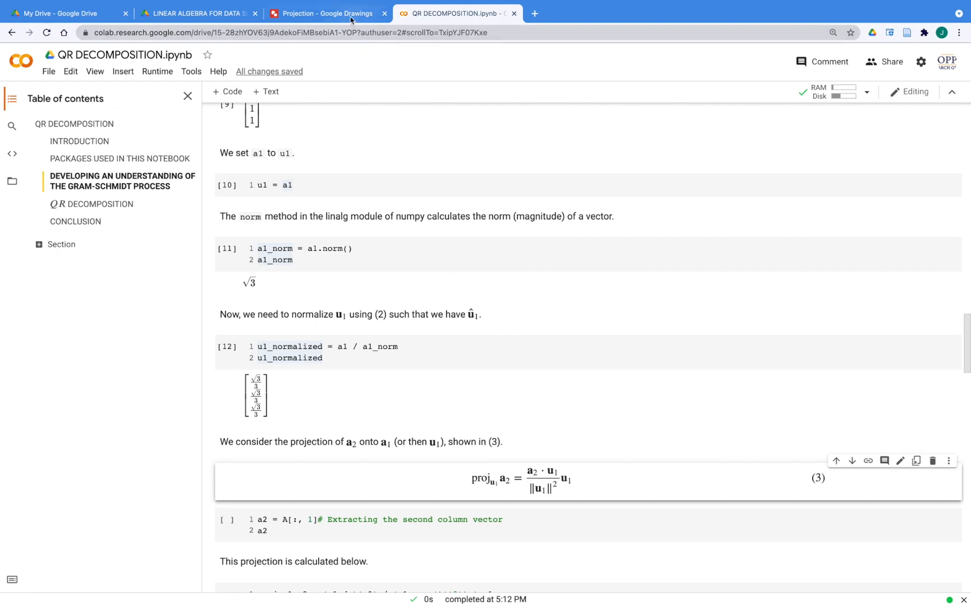
pyautogui.click(327, 13)
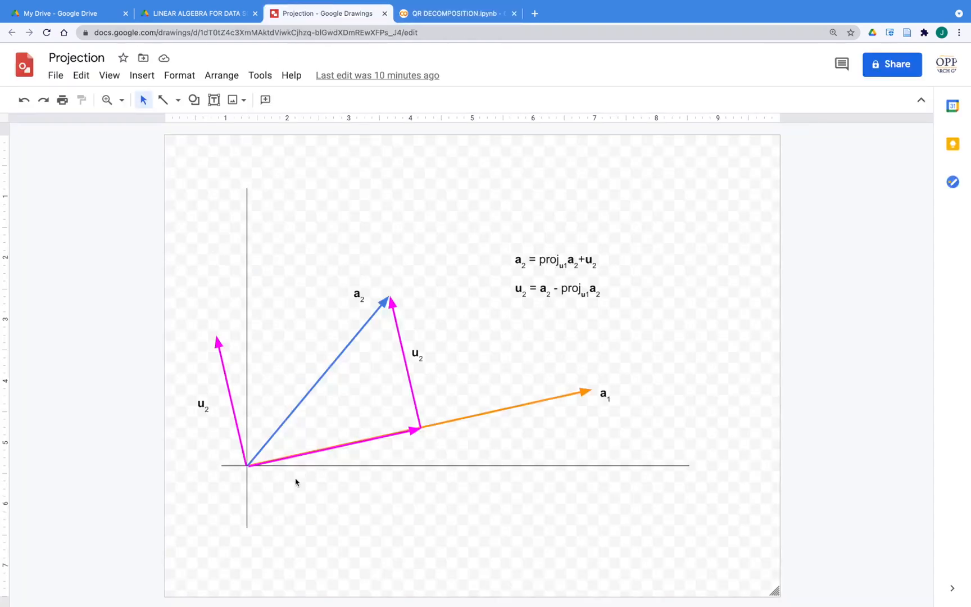
pyautogui.moveTo(644, 381)
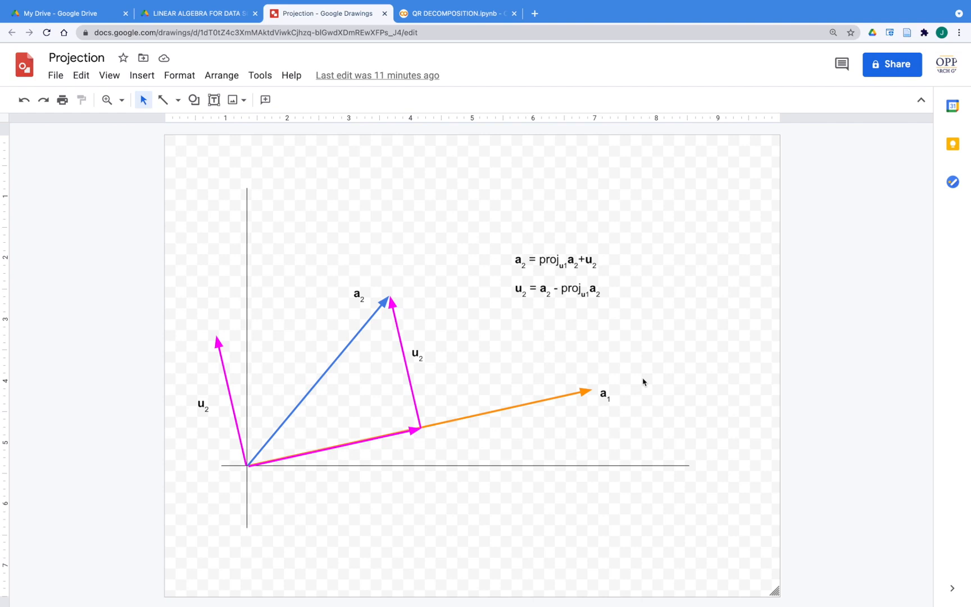
pyautogui.moveTo(493, 426)
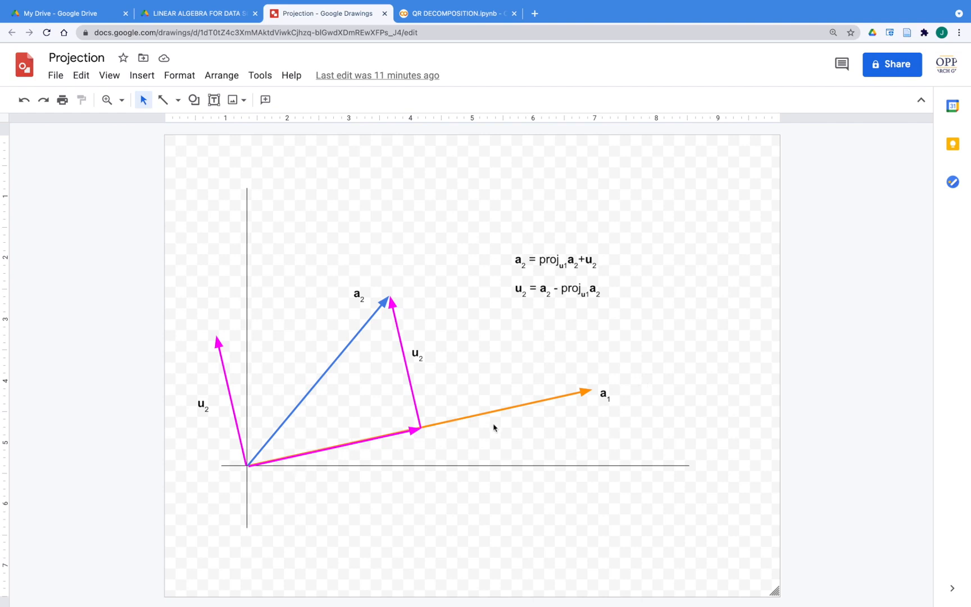
pyautogui.moveTo(400, 261)
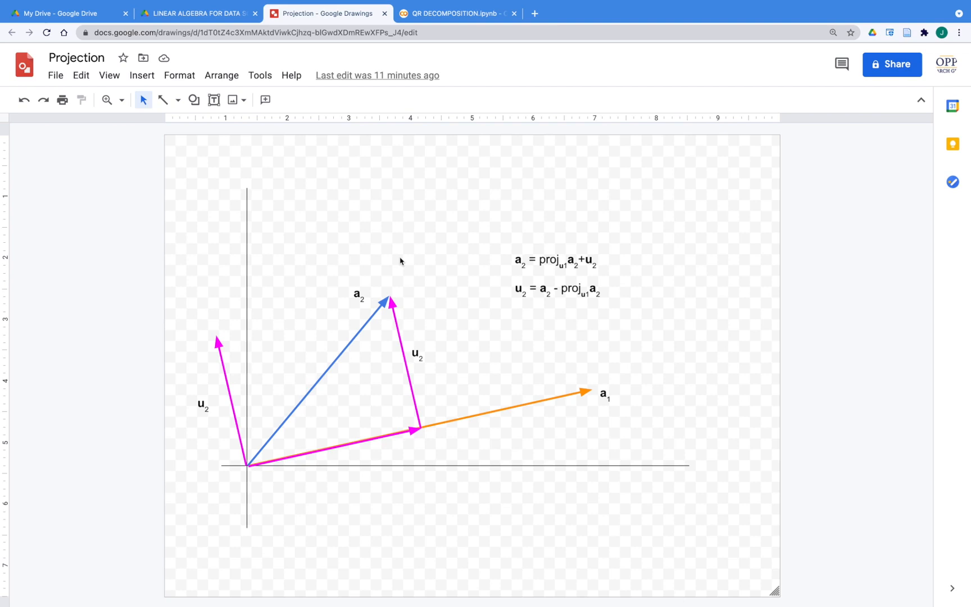
pyautogui.moveTo(401, 277)
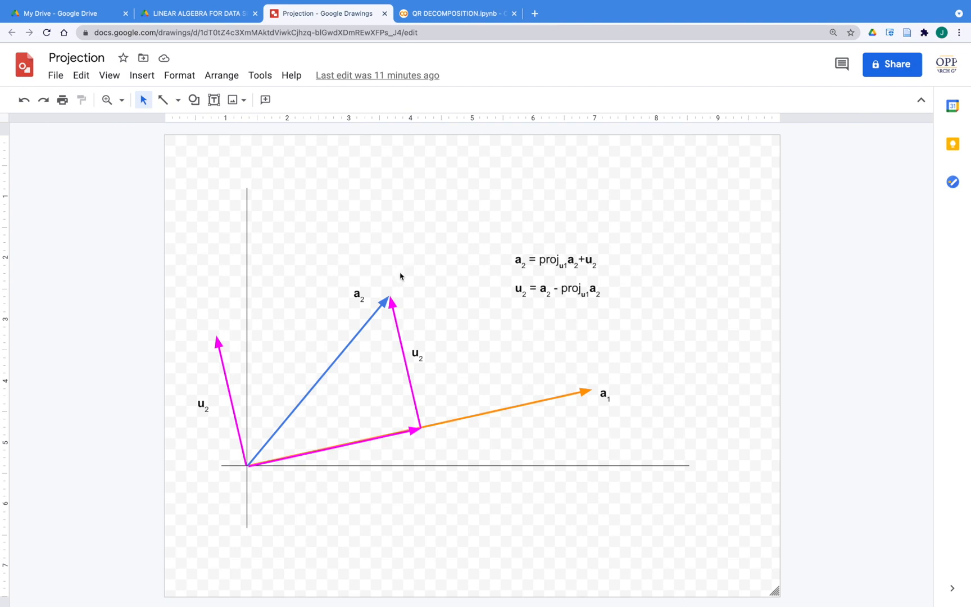
pyautogui.moveTo(432, 474)
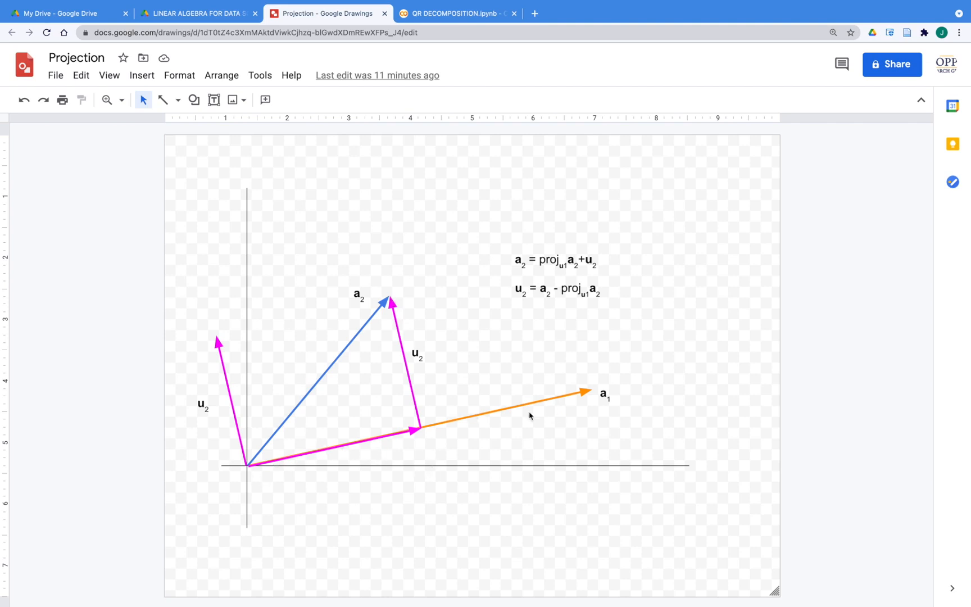
pyautogui.moveTo(461, 436)
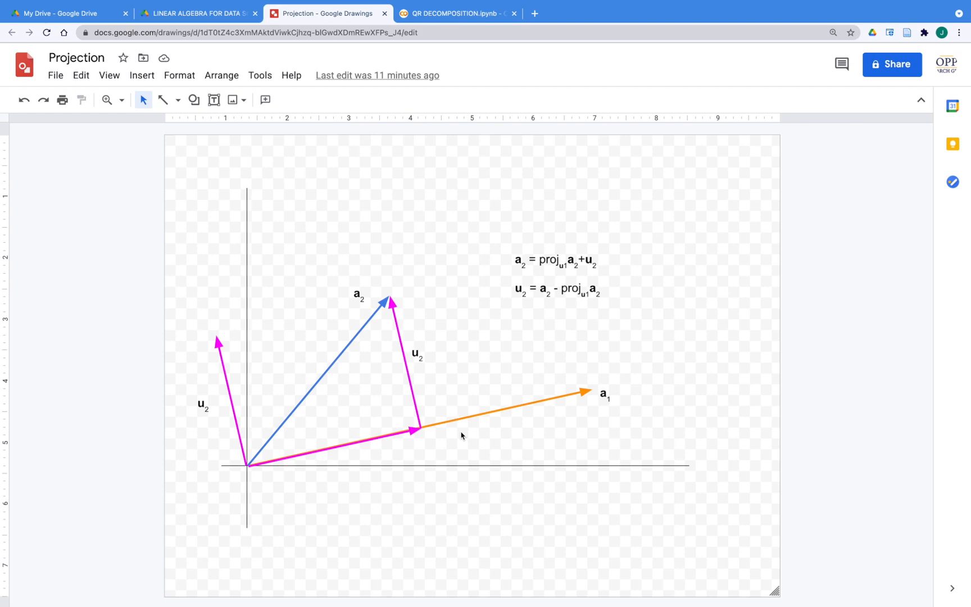
pyautogui.moveTo(433, 396)
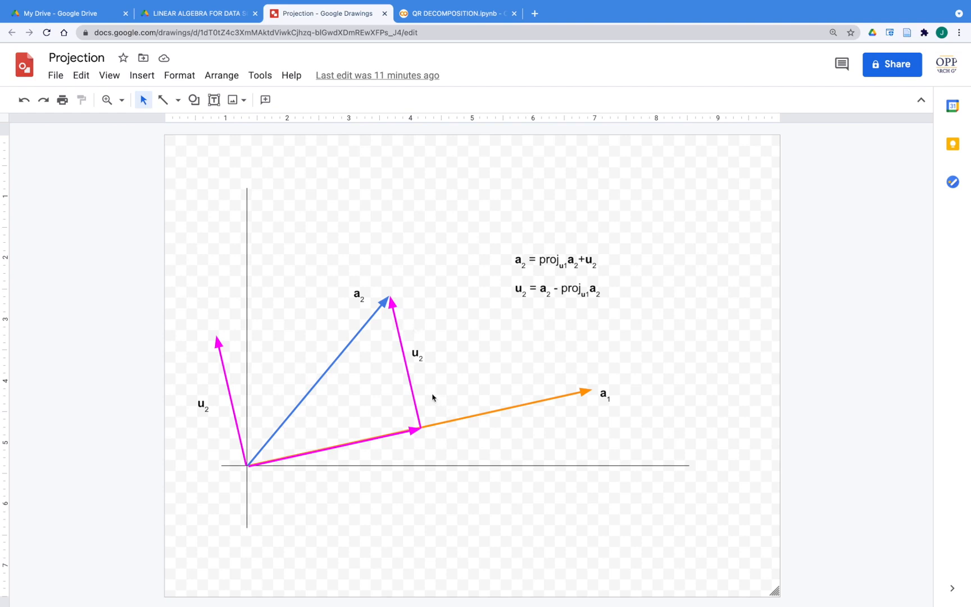
pyautogui.moveTo(396, 443)
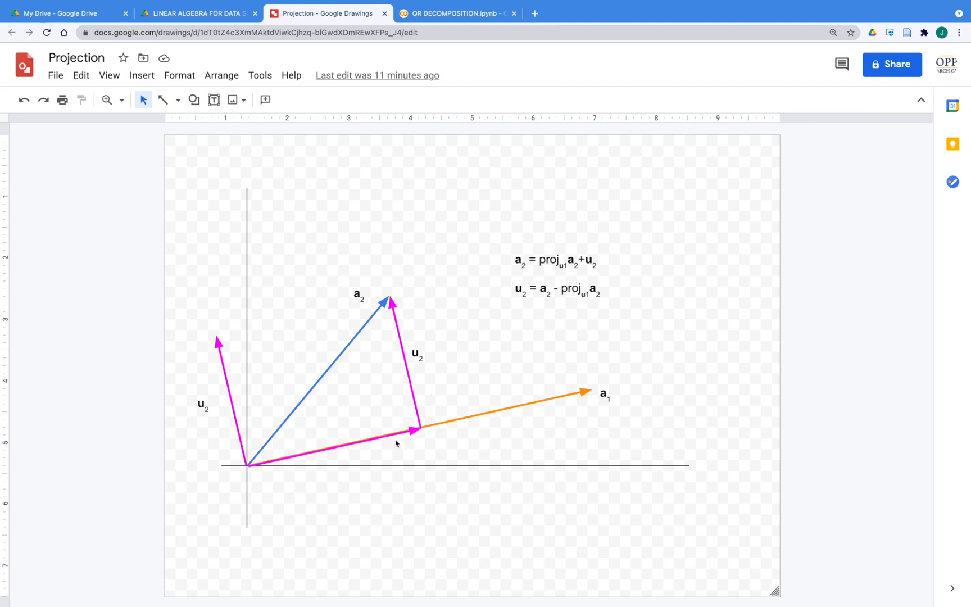
pyautogui.moveTo(630, 408)
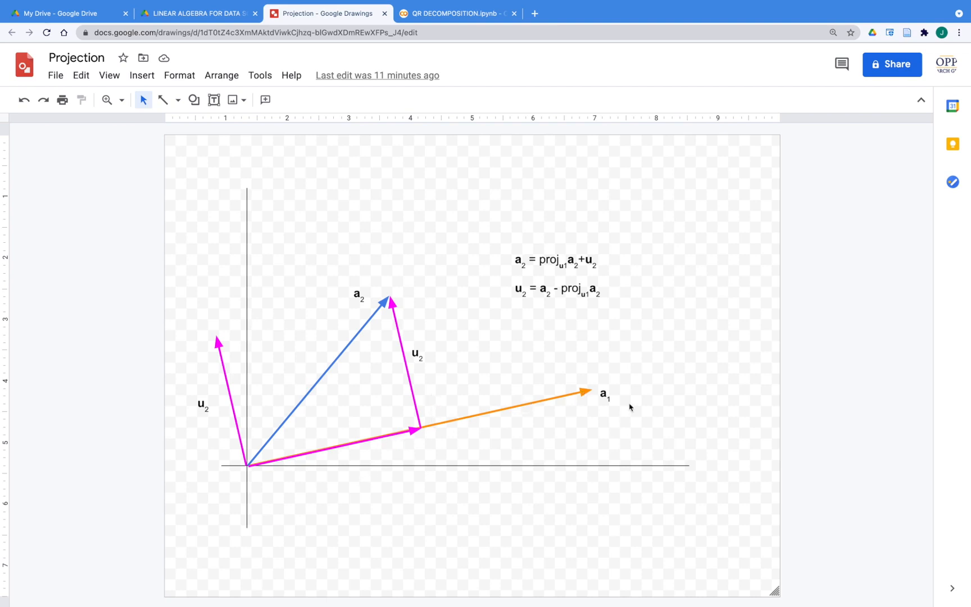
pyautogui.moveTo(478, 447)
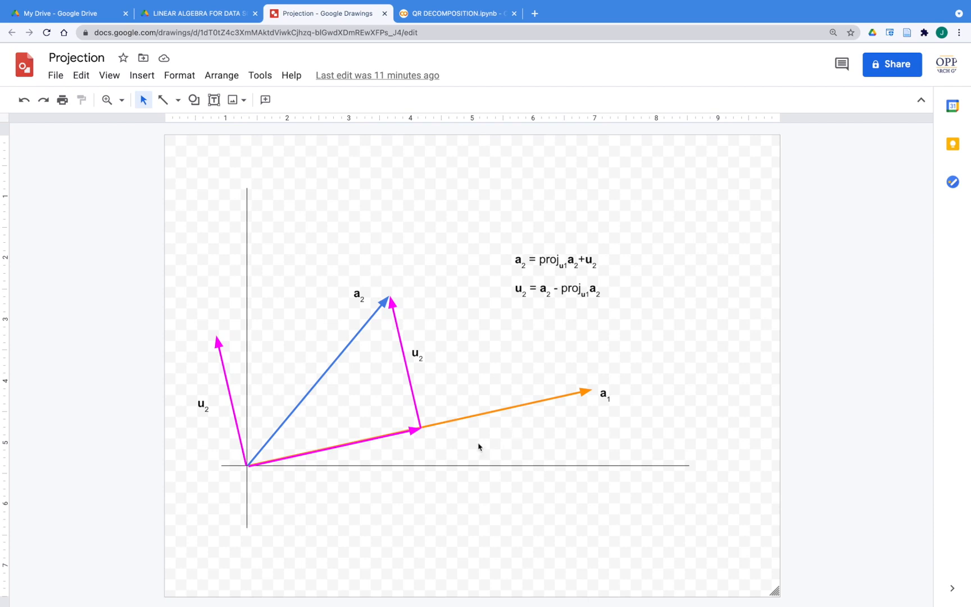
pyautogui.moveTo(425, 335)
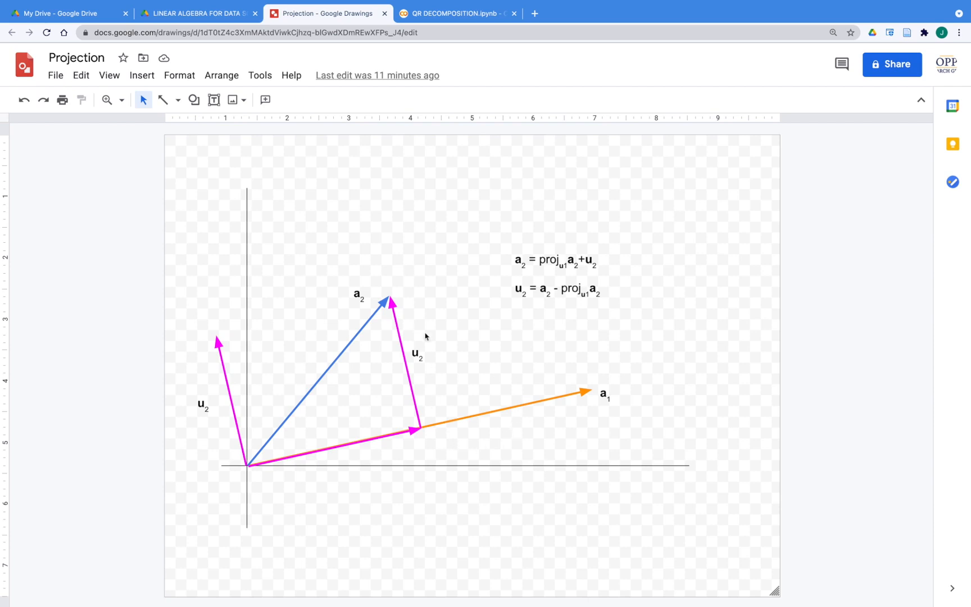
pyautogui.moveTo(278, 466)
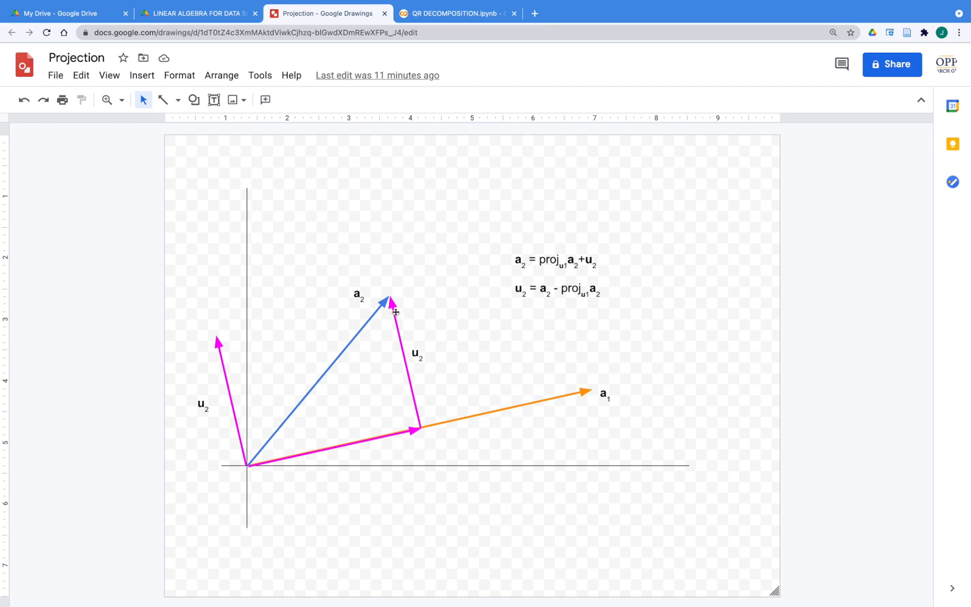
pyautogui.moveTo(503, 259)
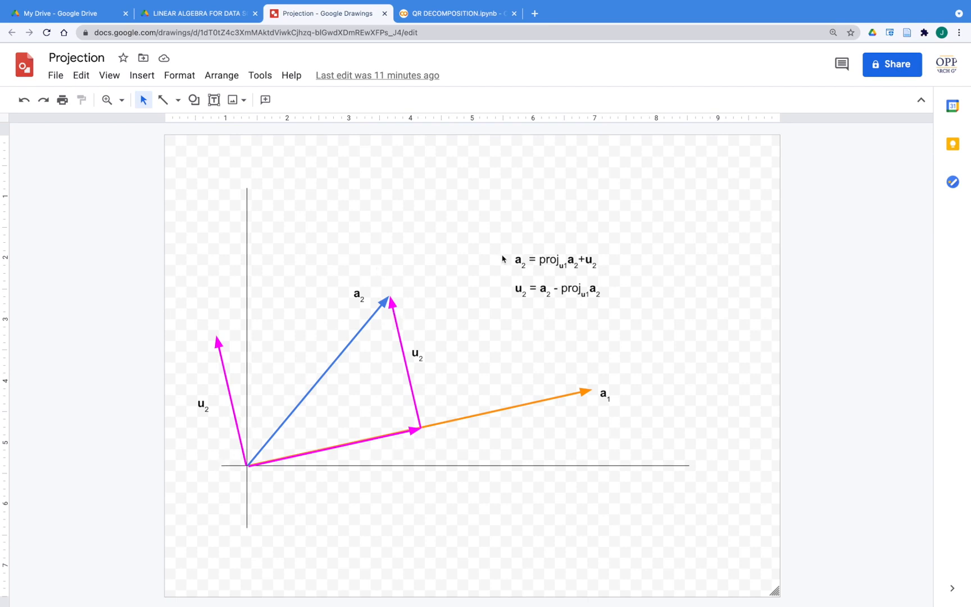
pyautogui.moveTo(551, 261)
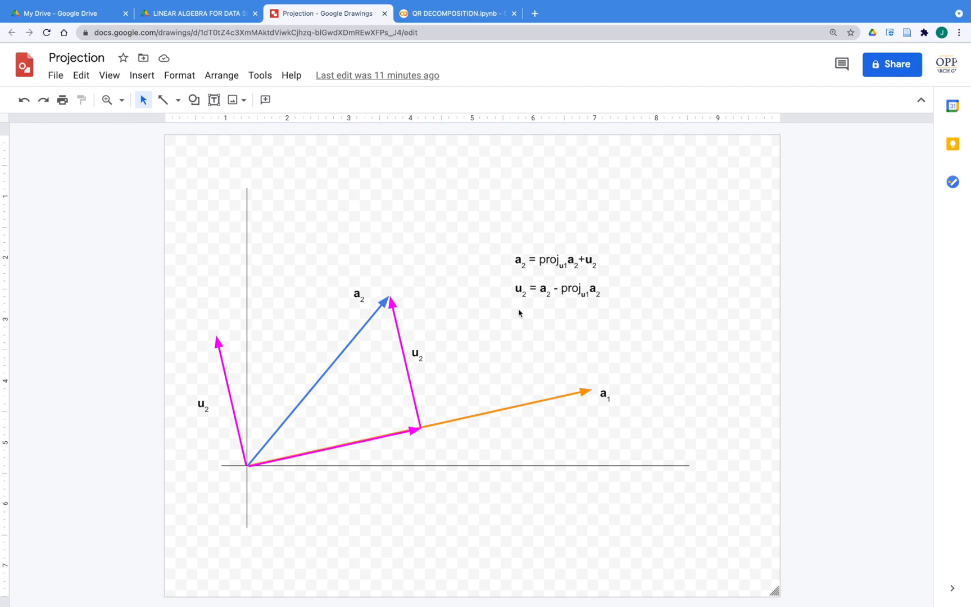
pyautogui.moveTo(547, 299)
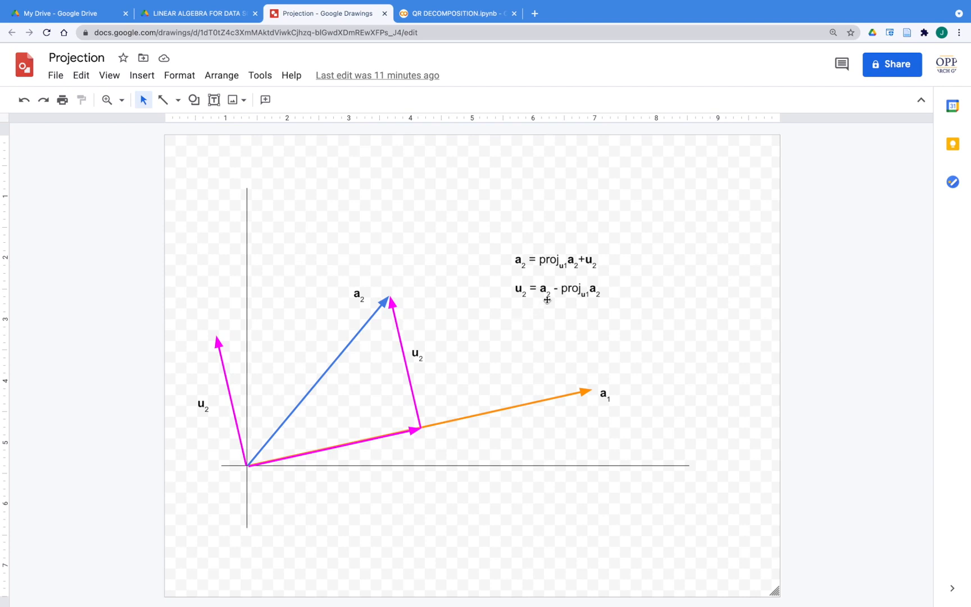
pyautogui.moveTo(583, 319)
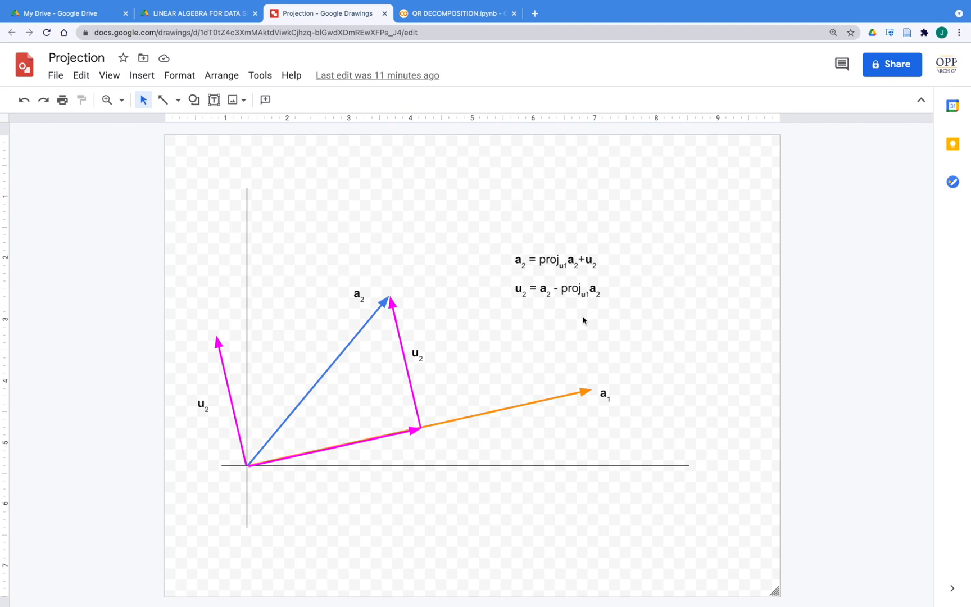
# Step: Return to the QR DECOMPOSITION notebook and extract a2 as [0,1,1]
pyautogui.click(456, 13)
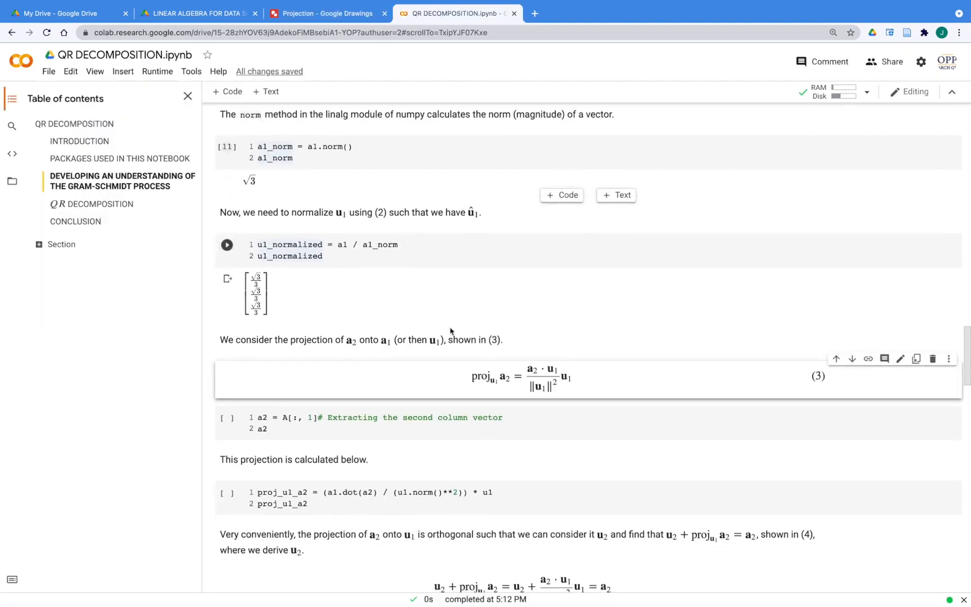
pyautogui.click(226, 244)
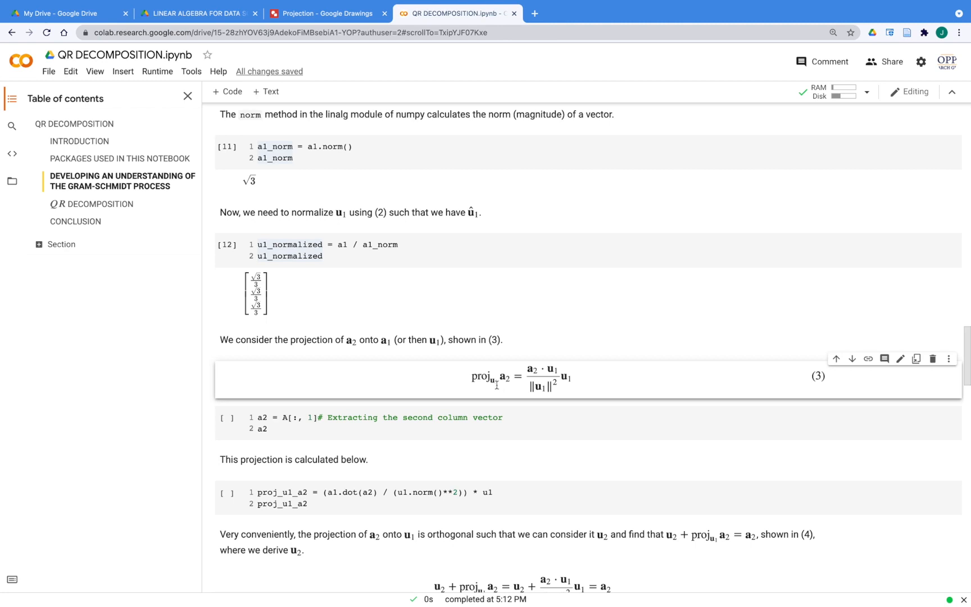
pyautogui.moveTo(553, 369)
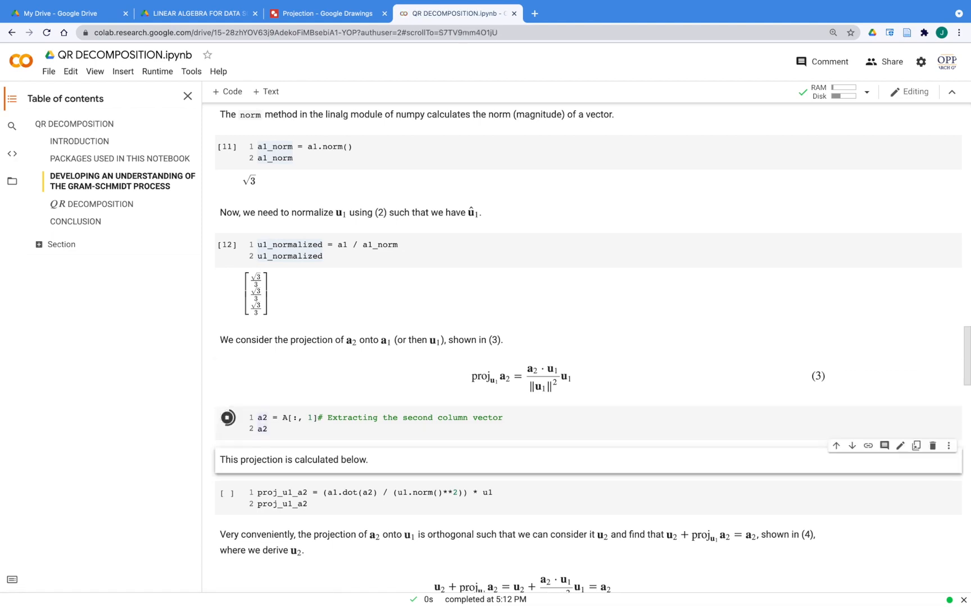
pyautogui.click(227, 417)
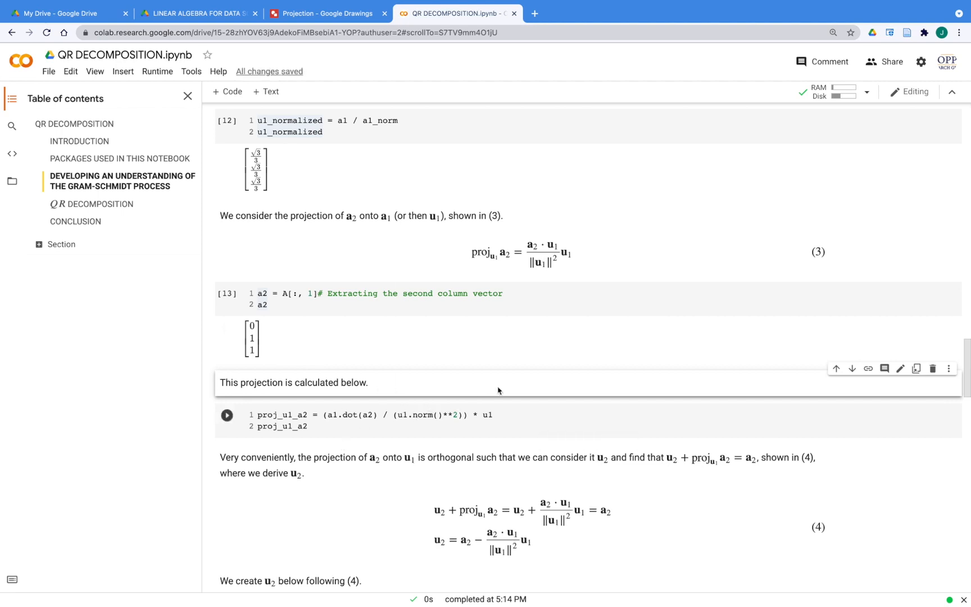
pyautogui.moveTo(322, 414)
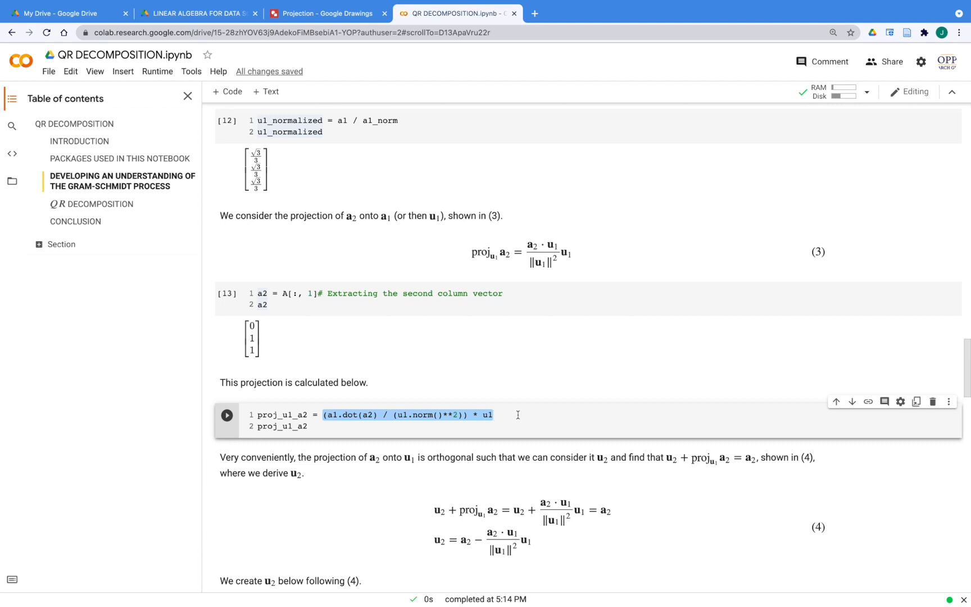
# Step: Run the proj_u1_a2 cell computing the projection of a2 onto u1
pyautogui.click(360, 425)
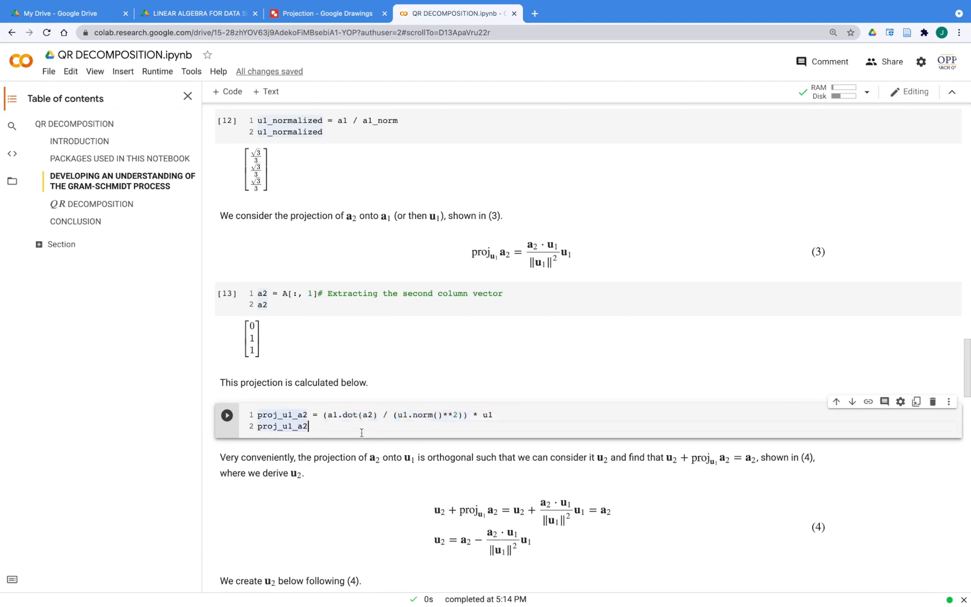
pyautogui.click(226, 414)
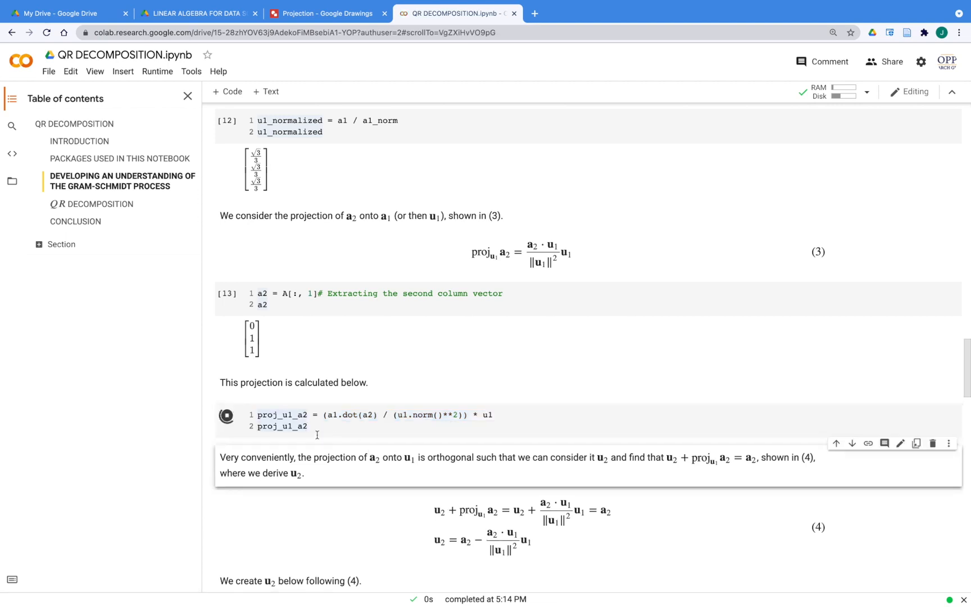
pyautogui.click(226, 414)
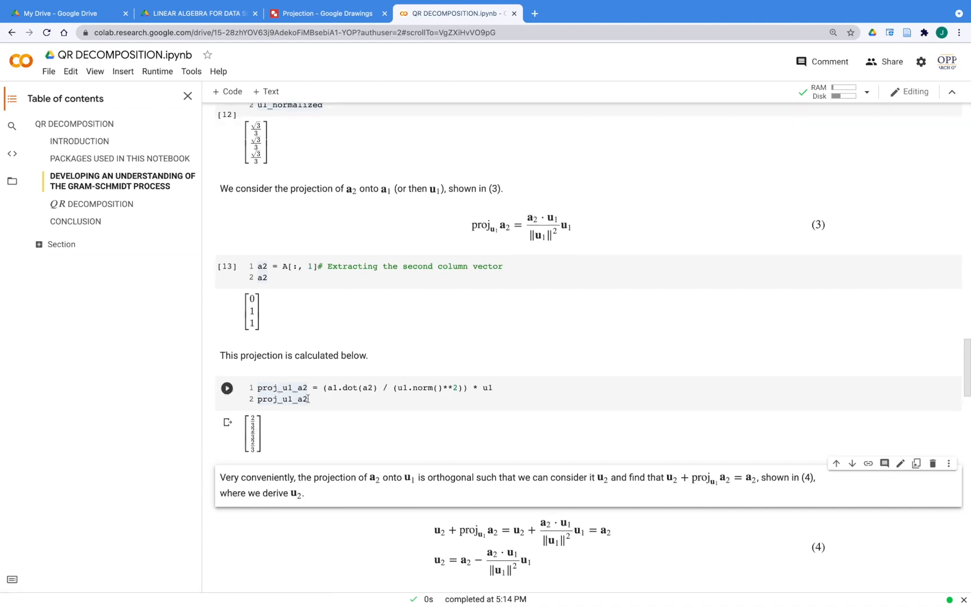
pyautogui.doubleClick(281, 399)
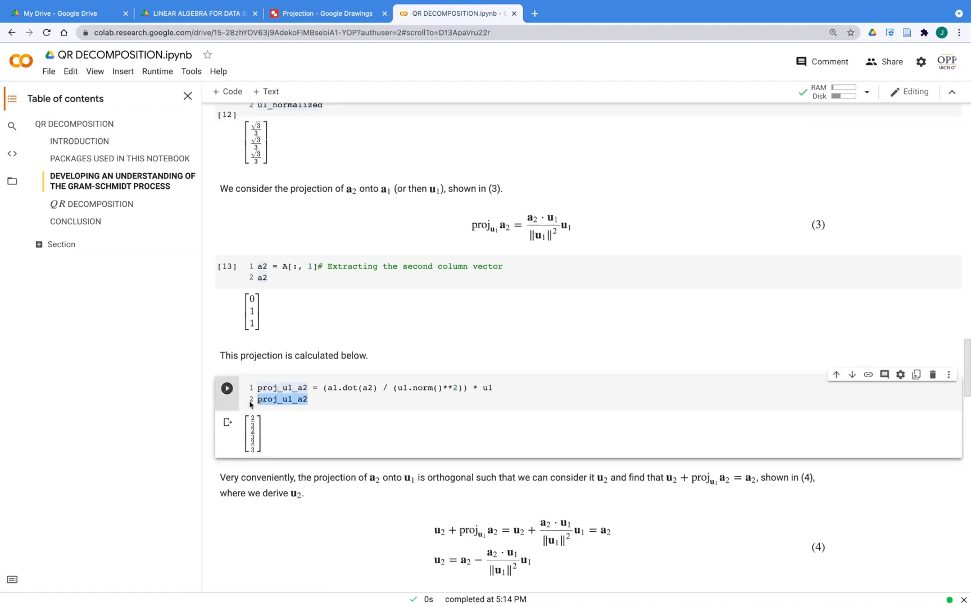
pyautogui.click(308, 398)
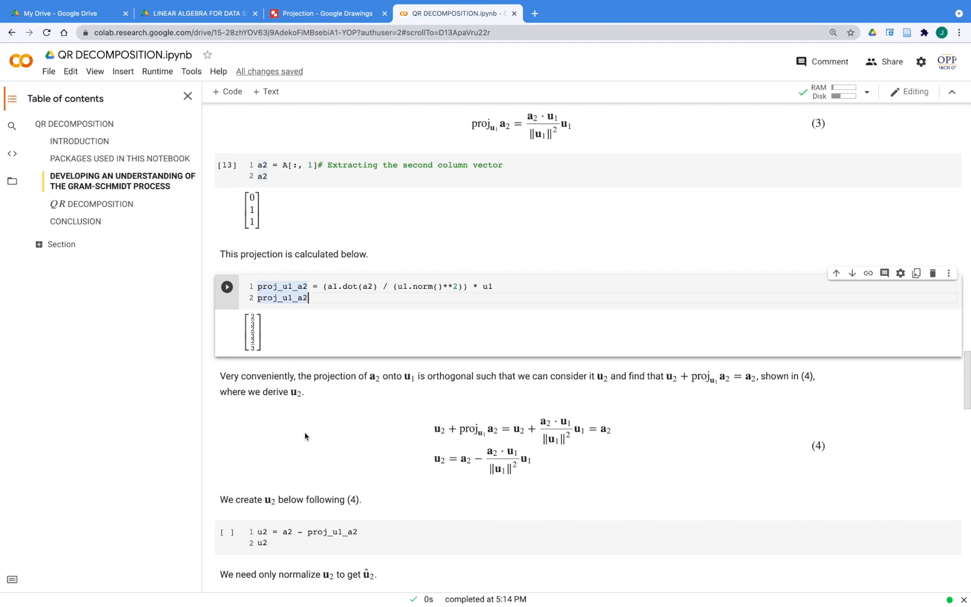
pyautogui.moveTo(411, 444)
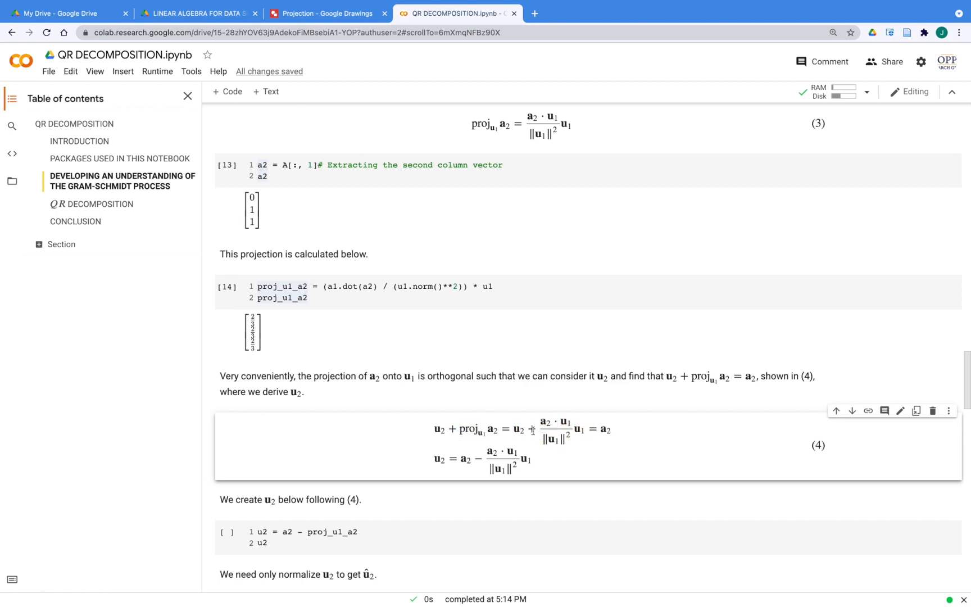
pyautogui.moveTo(537, 449)
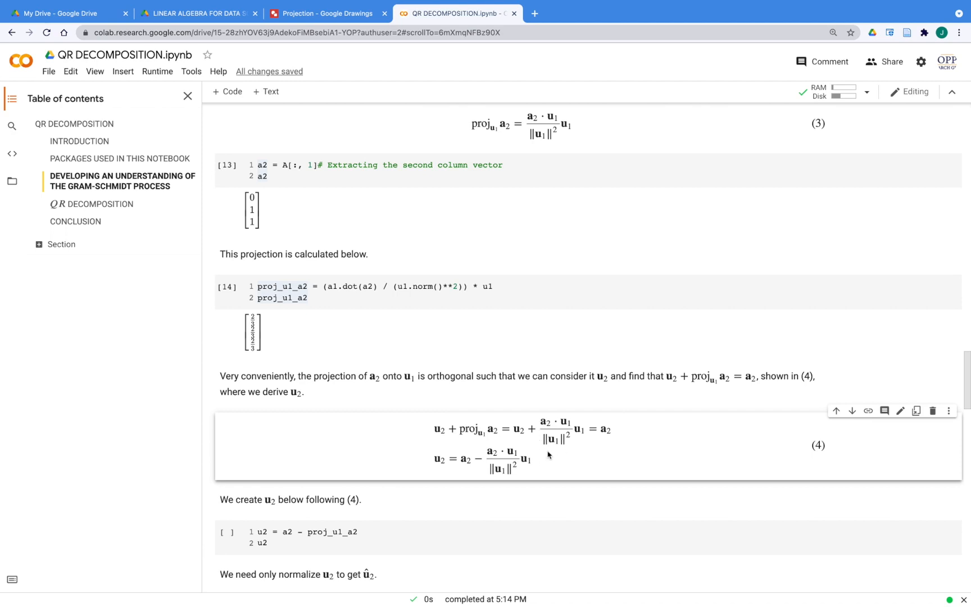
pyautogui.moveTo(560, 430)
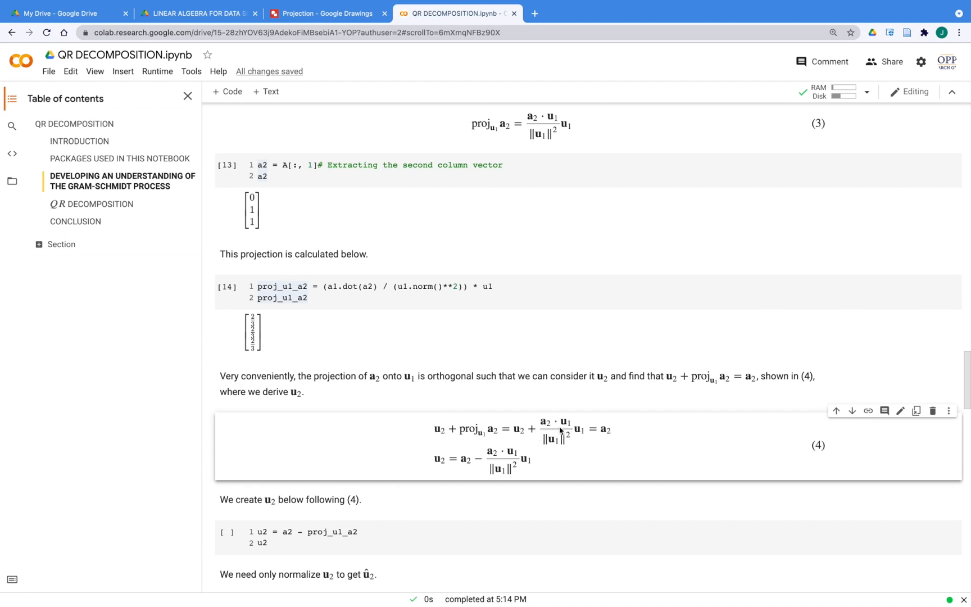
pyautogui.moveTo(554, 459)
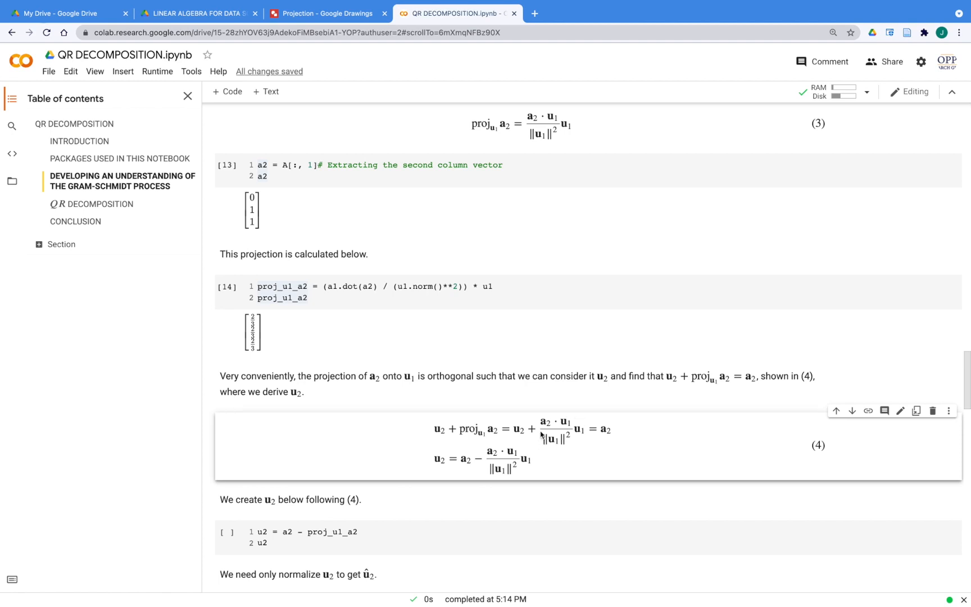
pyautogui.scroll(-3)
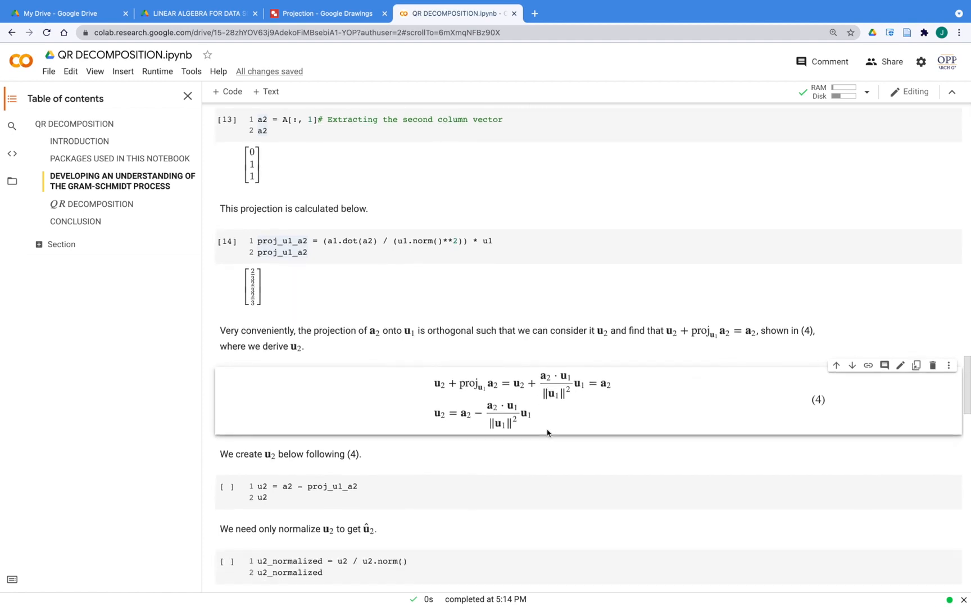
pyautogui.scroll(-3)
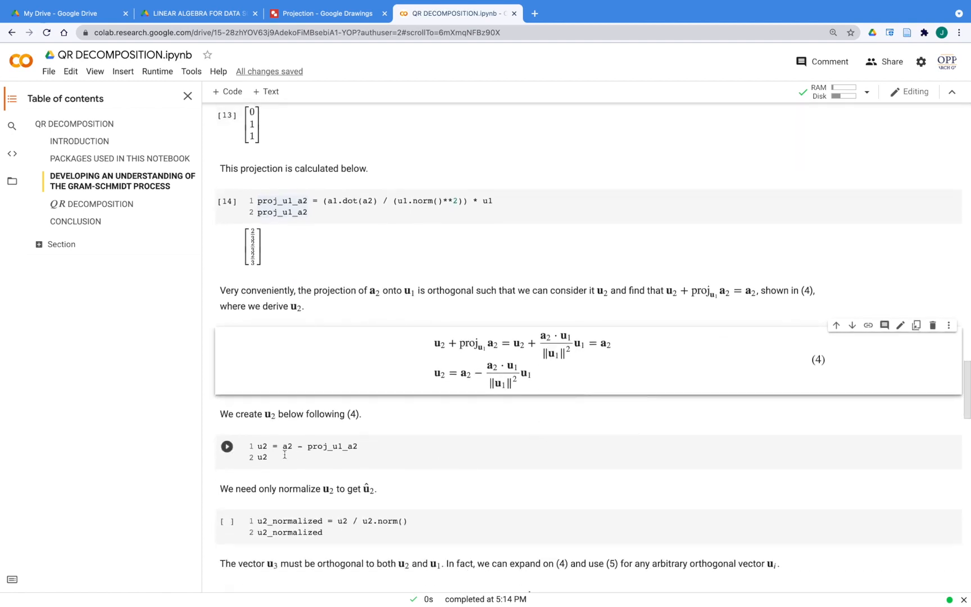
# Step: Compute u2 = [-2/3, 1/3, 1/3] and its normalized form with √6 entries
pyautogui.click(284, 456)
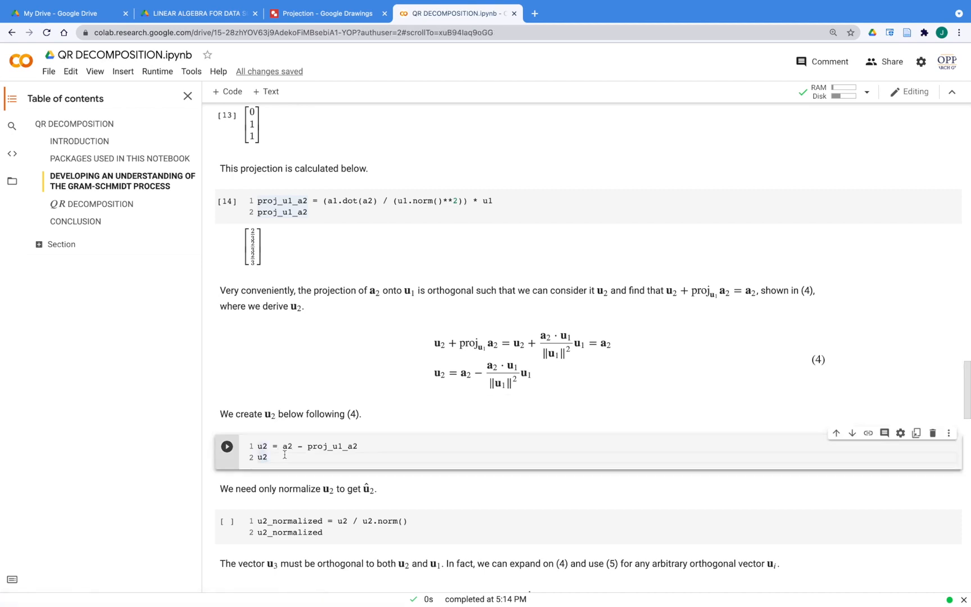
pyautogui.click(226, 445)
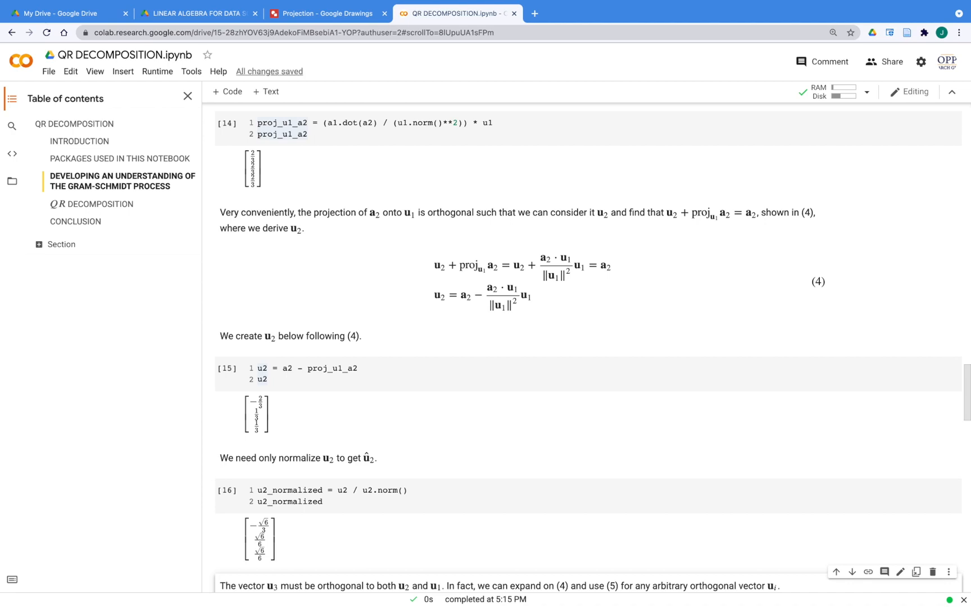
# Step: Scroll past equations (5) and (6) to the a3 = A[:, 2] cell
pyautogui.scroll(-3)
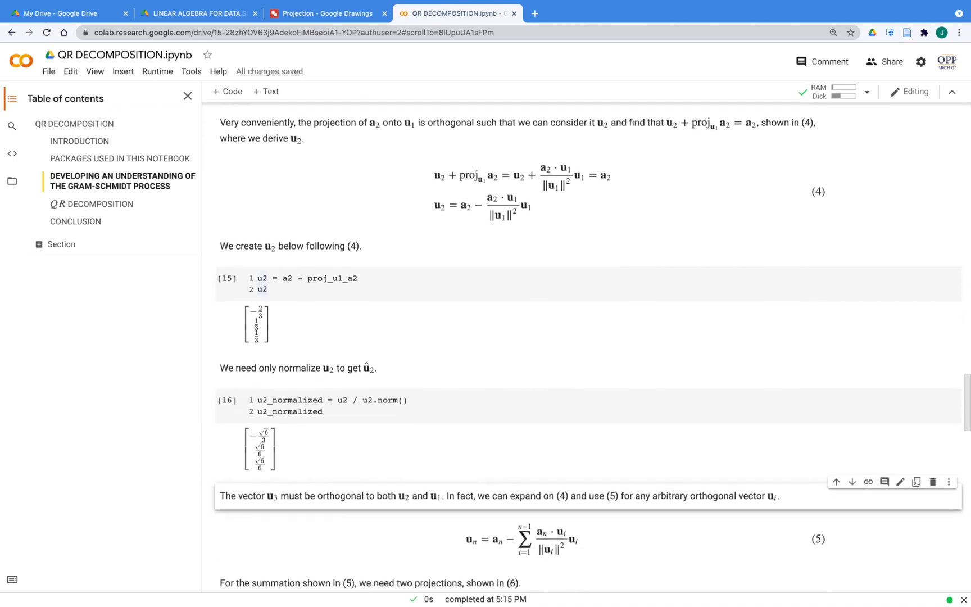
pyautogui.scroll(-3)
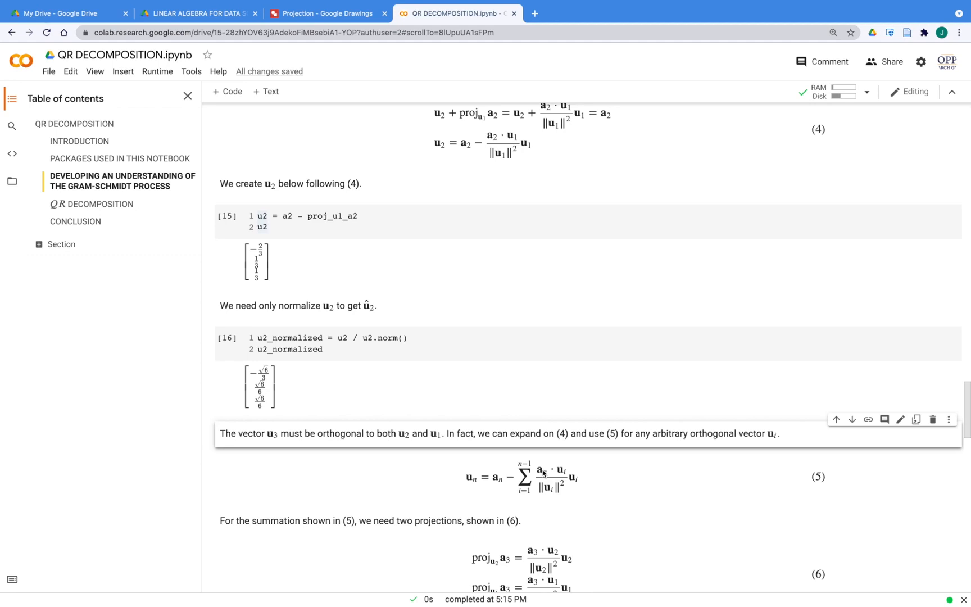
pyautogui.moveTo(594, 480)
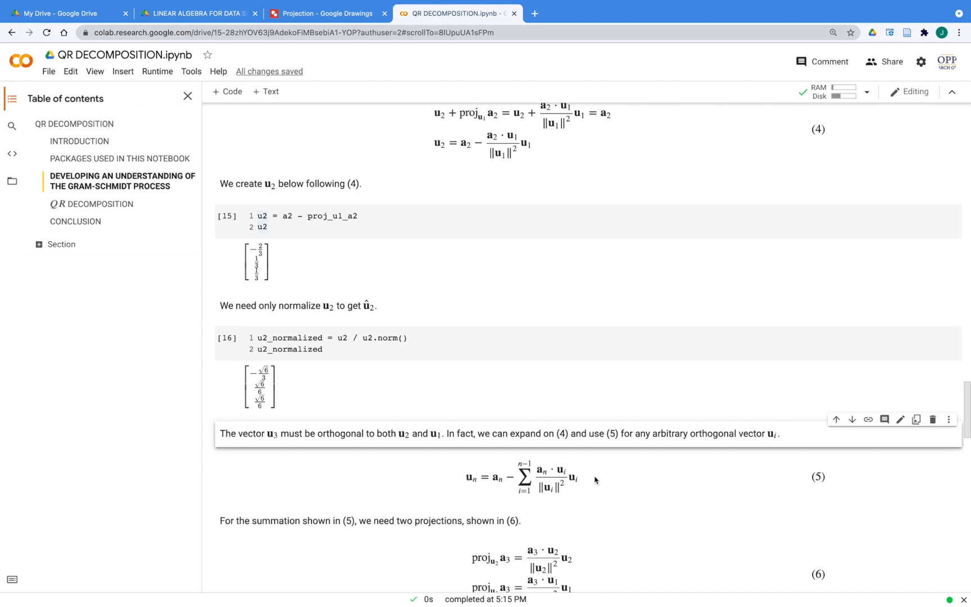
pyautogui.moveTo(560, 492)
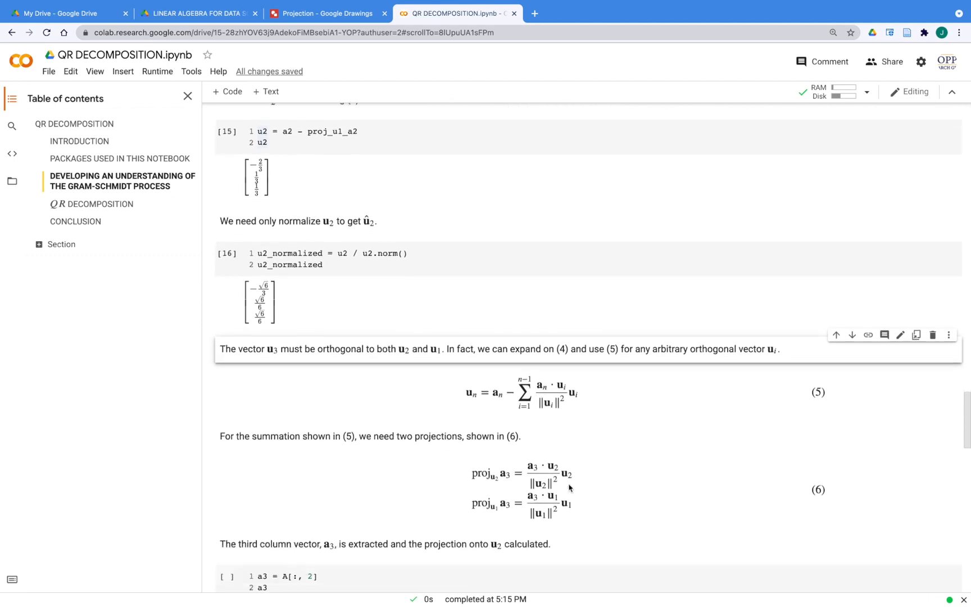
pyautogui.scroll(-3)
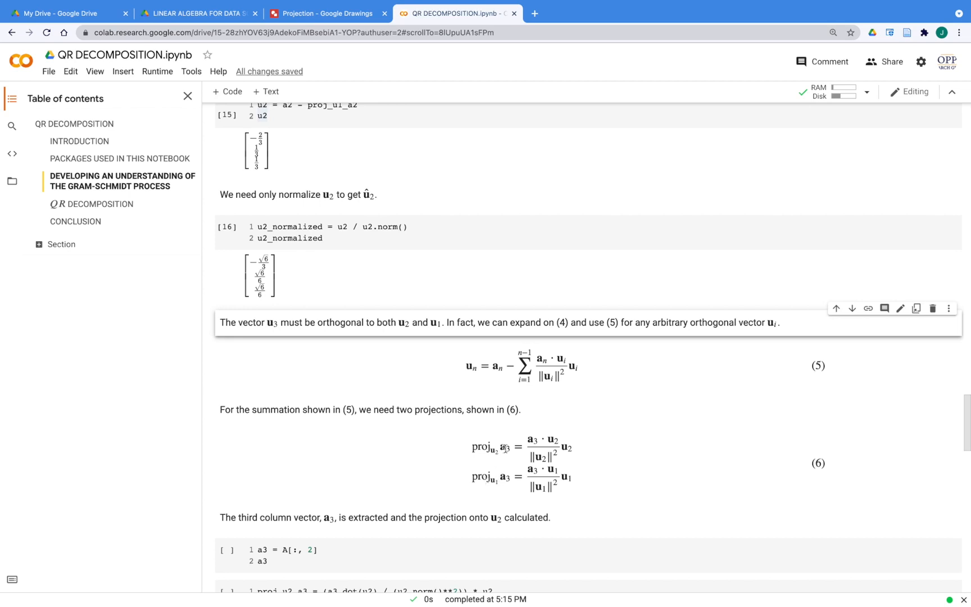
pyautogui.moveTo(496, 451)
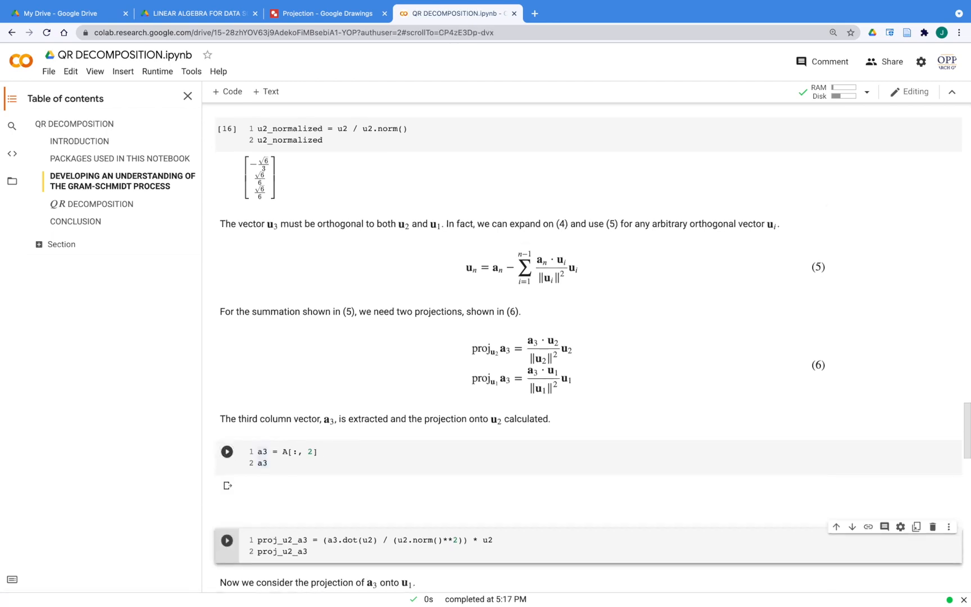
# Step: Compute the projections of a3 = [0,0,1] onto u2 and onto u1
pyautogui.click(226, 452)
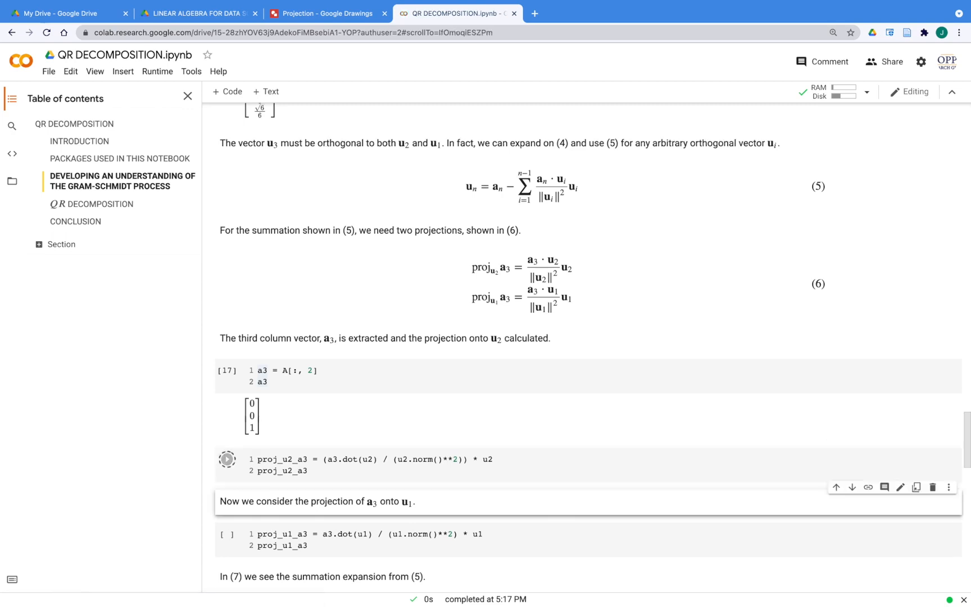
pyautogui.click(226, 459)
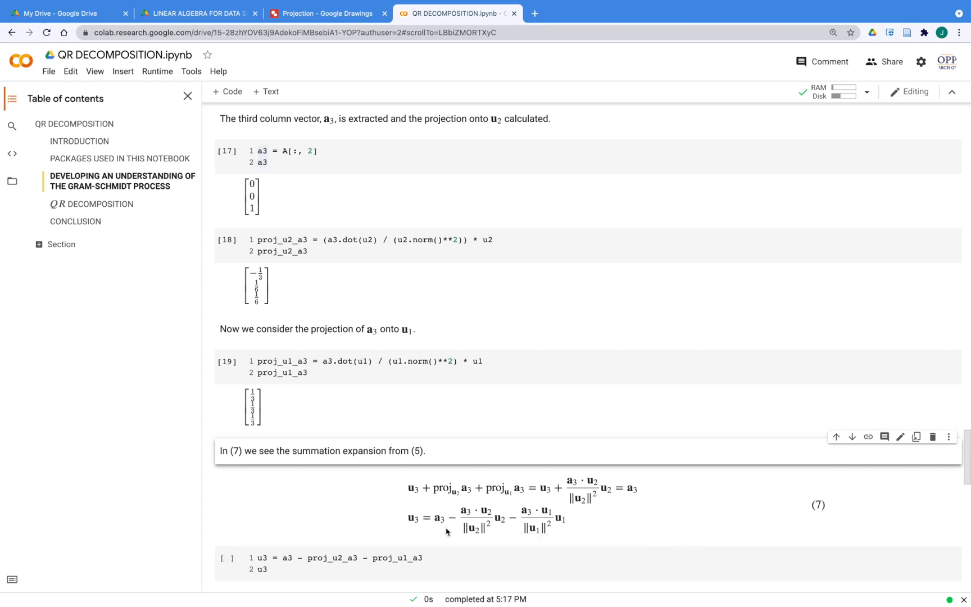
pyautogui.moveTo(490, 506)
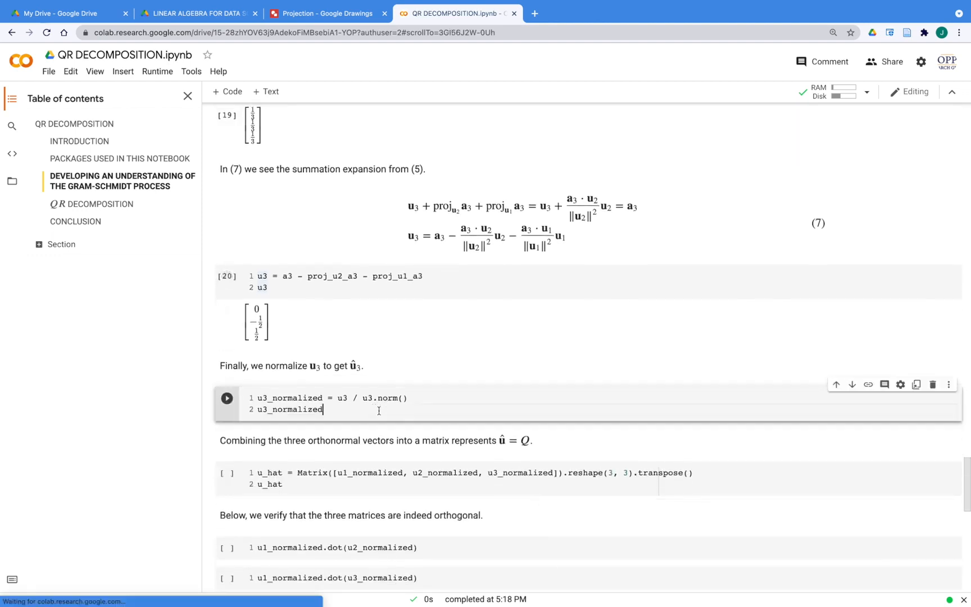
# Step: Normalize u3 to (0, −√2/2, √2/2)
pyautogui.click(226, 398)
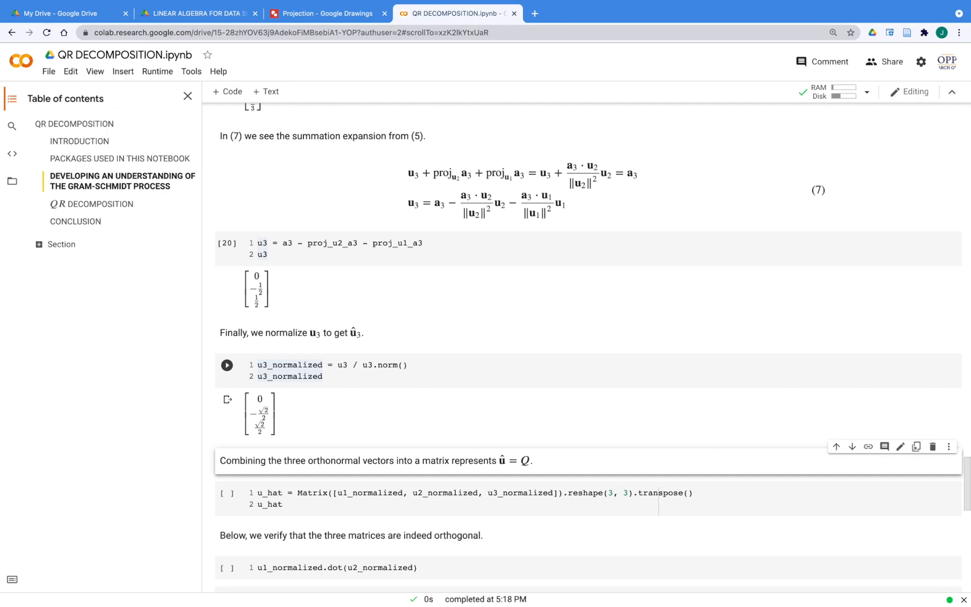
pyautogui.click(226, 365)
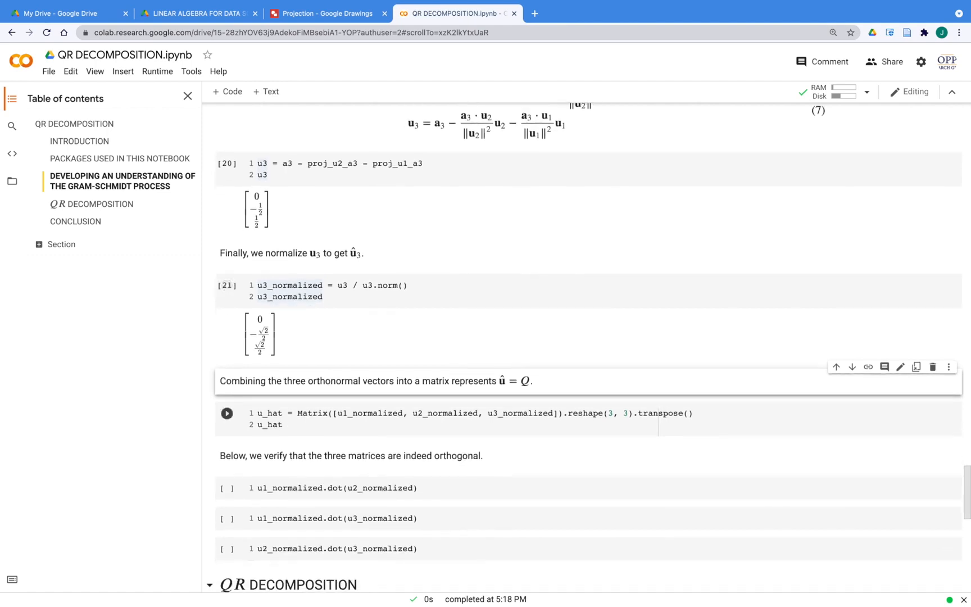
pyautogui.scroll(-3)
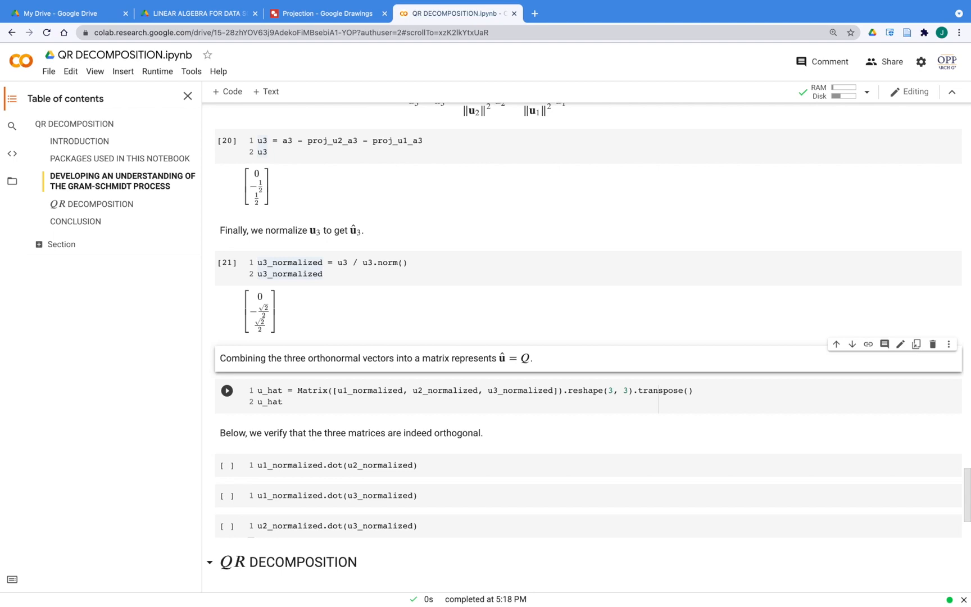
# Step: Build and display the 3×3 u_hat matrix from the three orthonormal vectors
pyautogui.click(371, 389)
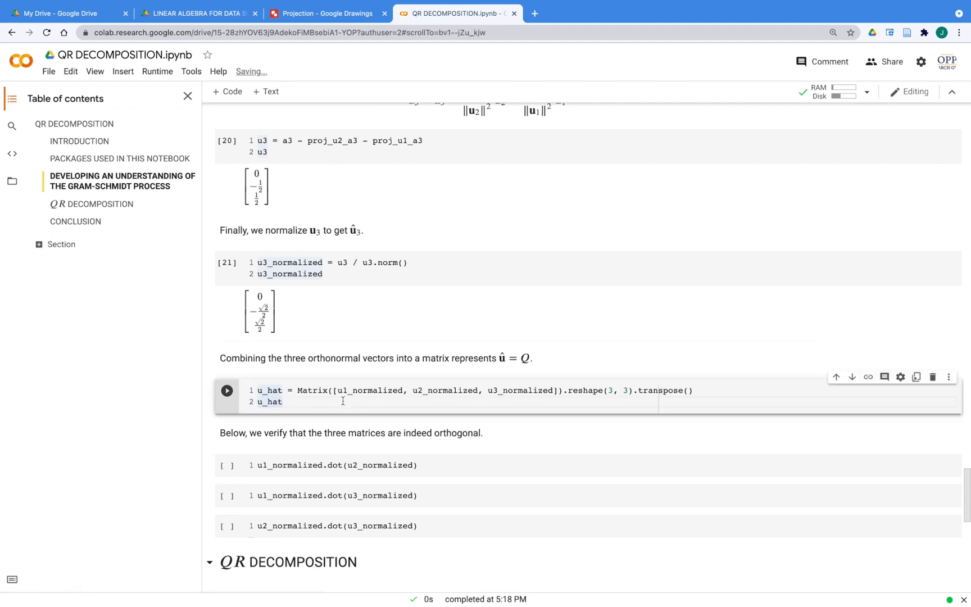
pyautogui.click(227, 390)
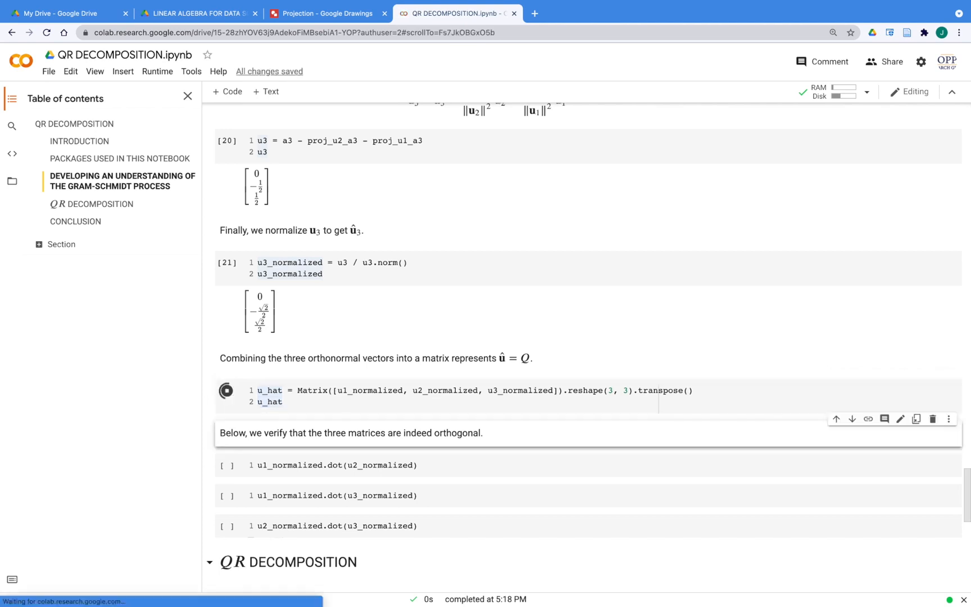
pyautogui.click(226, 390)
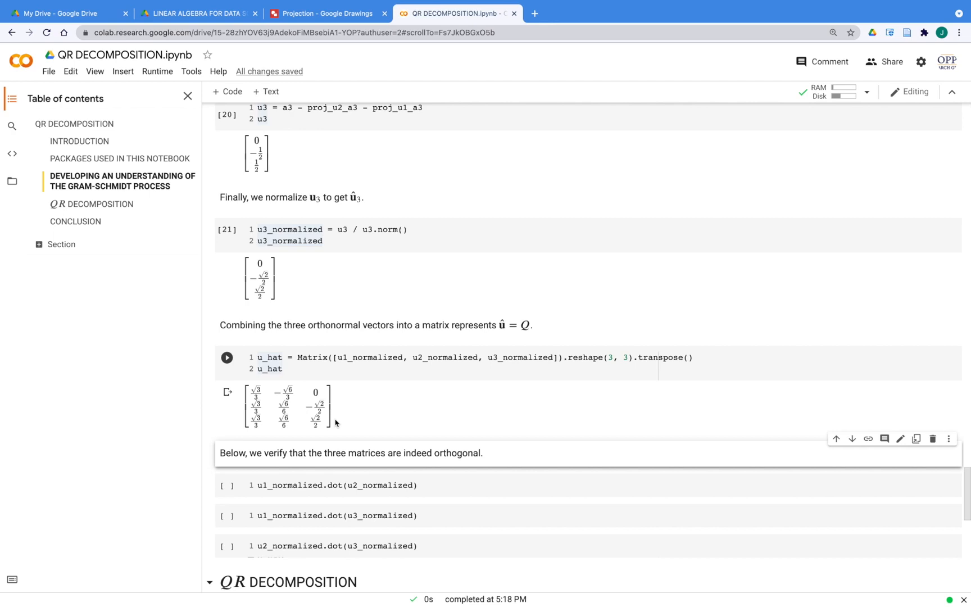
pyautogui.click(338, 485)
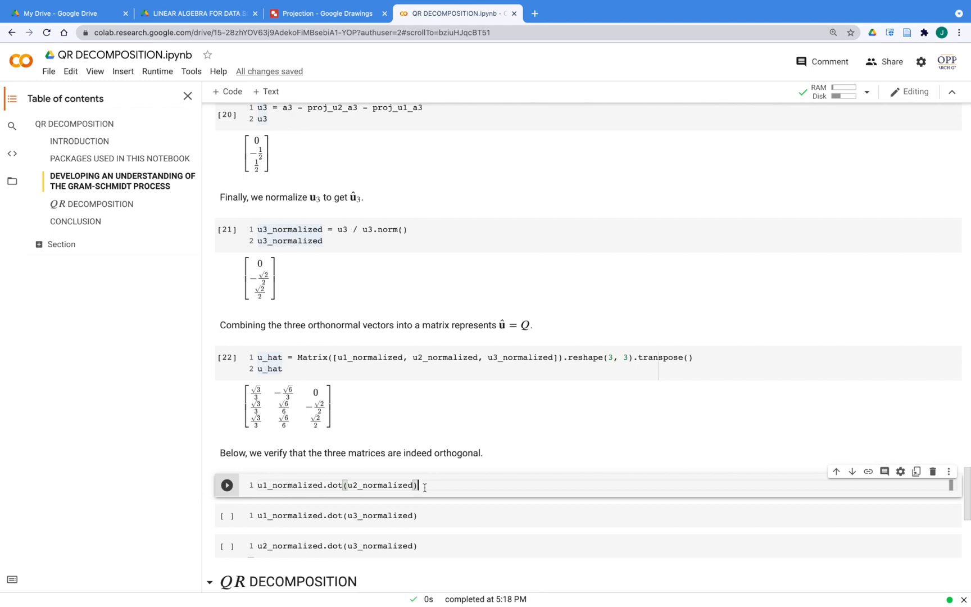
# Step: Run the u1·u2 and u1·u3 orthogonality dot-product checks, each returning 0
pyautogui.click(226, 485)
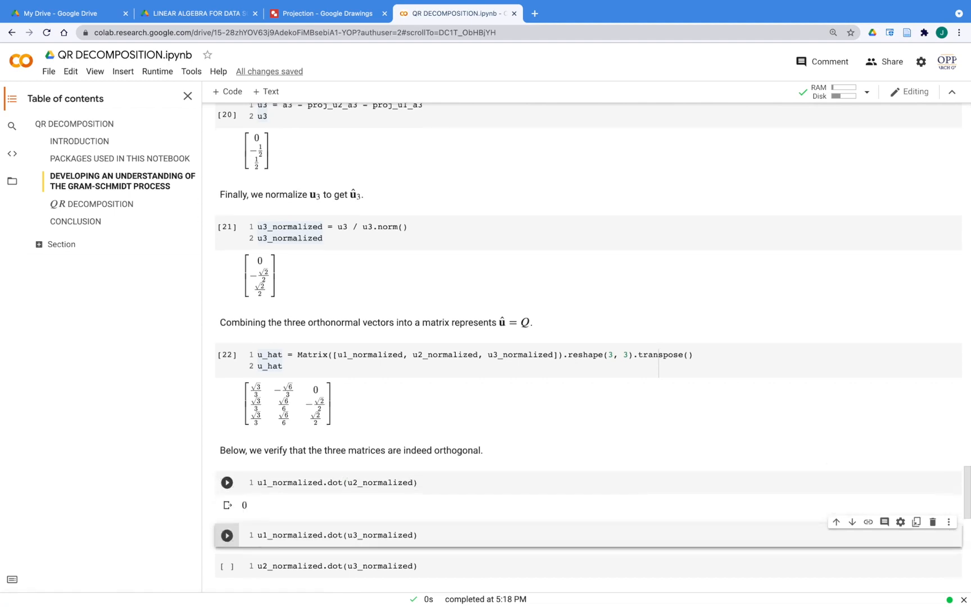
pyautogui.click(226, 534)
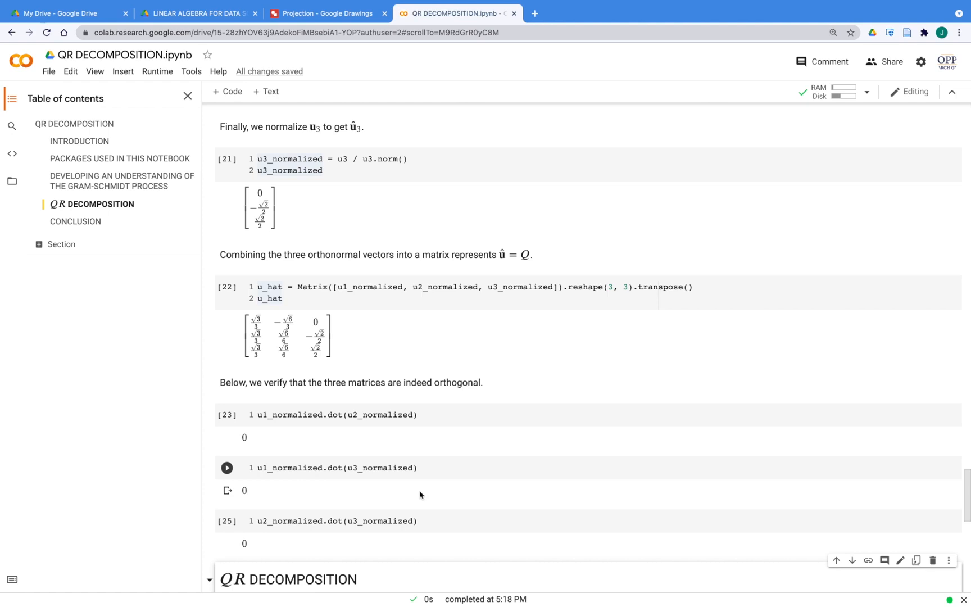
# Step: Bring the R form (8) and Conclusion into view, highlighting equation (10)'s first entry
pyautogui.scroll(-3)
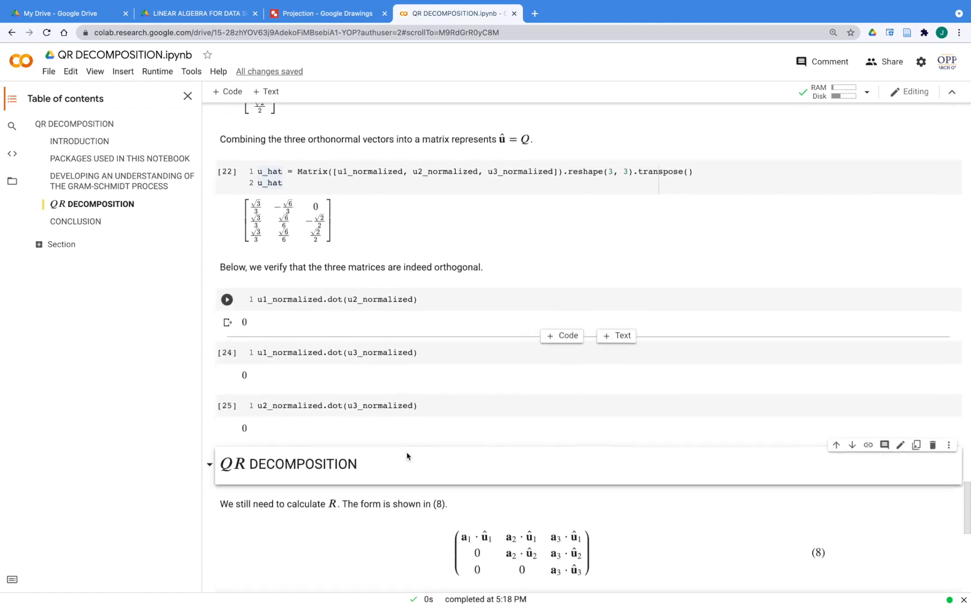
pyautogui.scroll(-3)
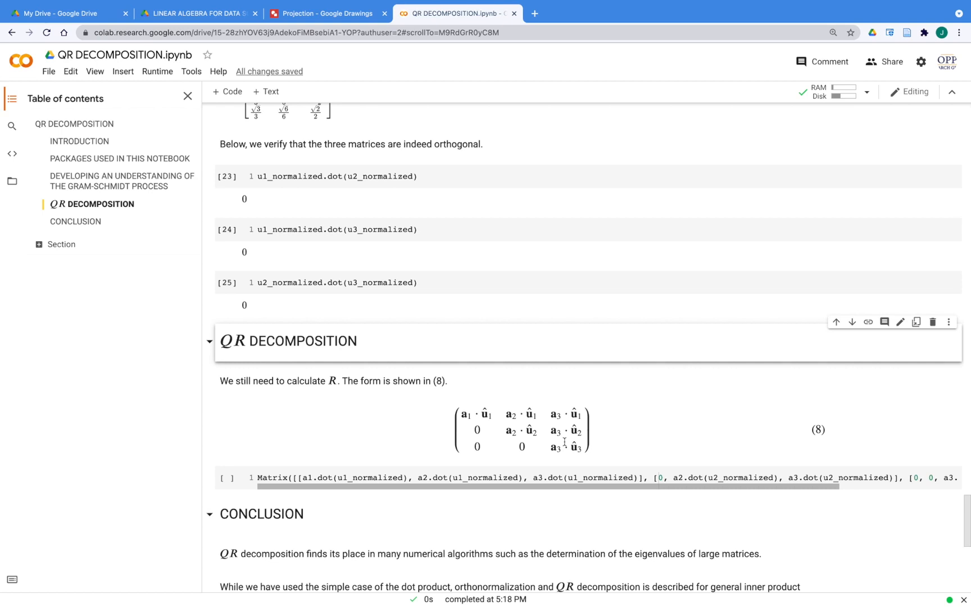
pyautogui.scroll(-3)
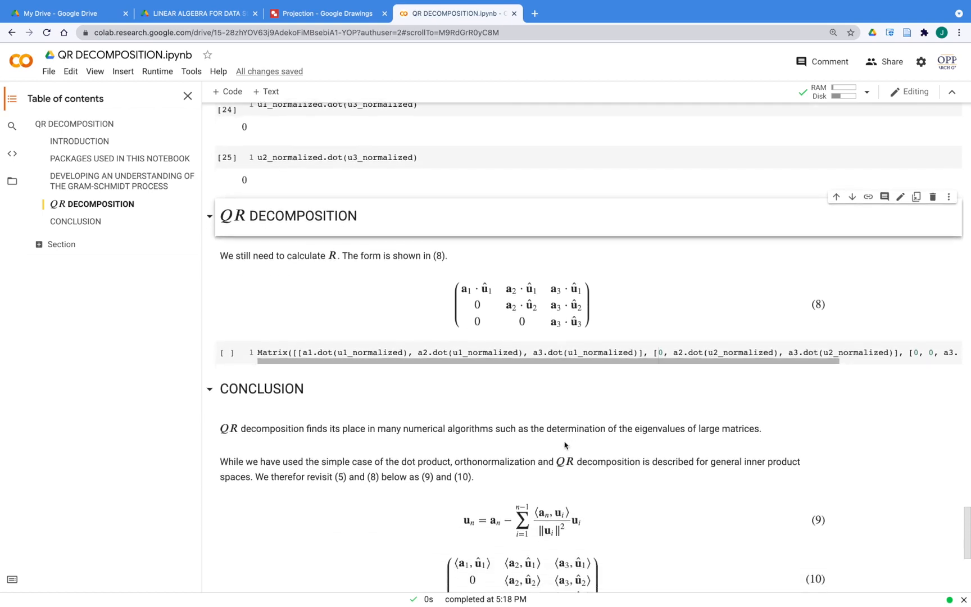
pyautogui.scroll(-3)
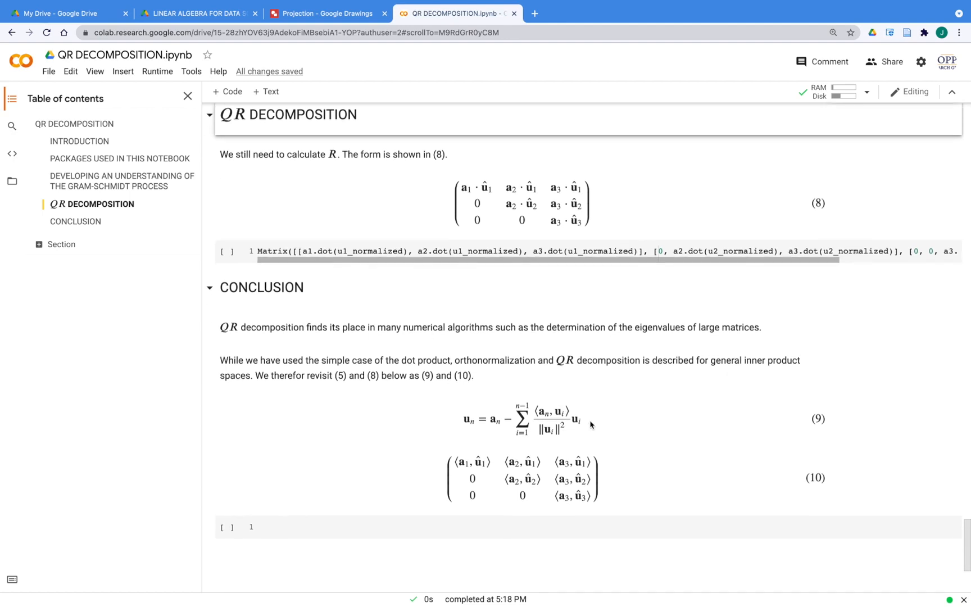
pyautogui.moveTo(619, 402)
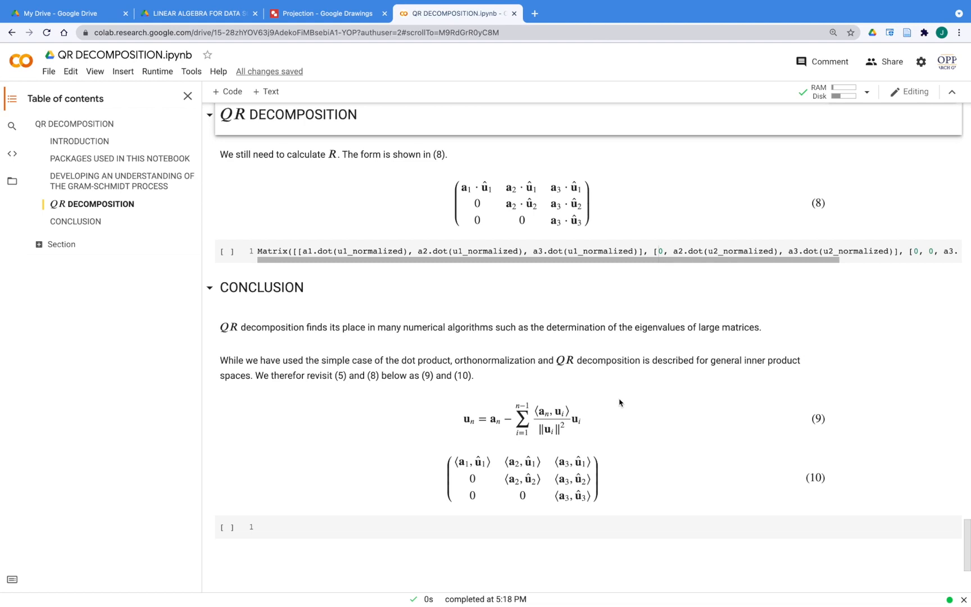
pyautogui.moveTo(548, 413)
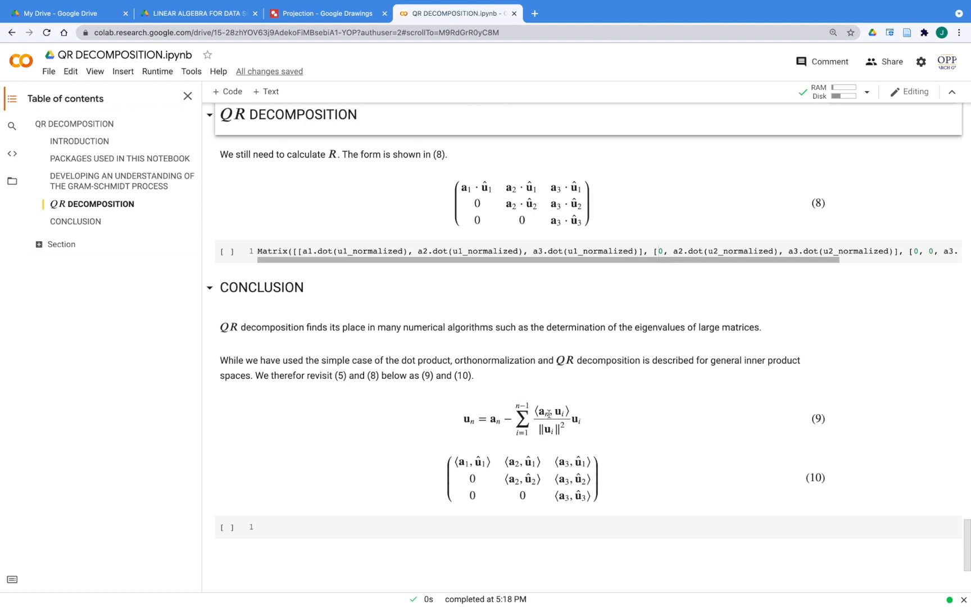
pyautogui.click(455, 462)
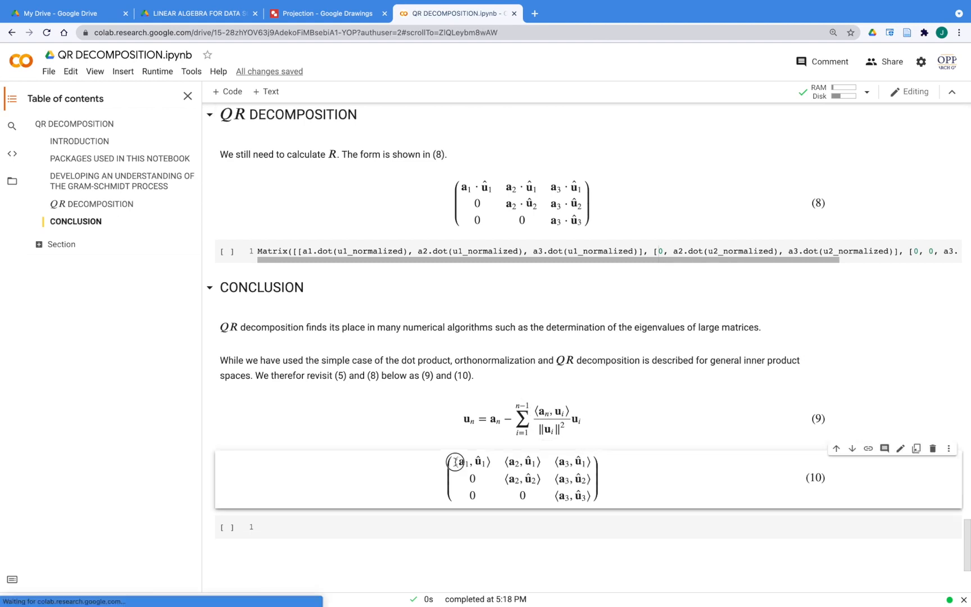
pyautogui.doubleClick(461, 461)
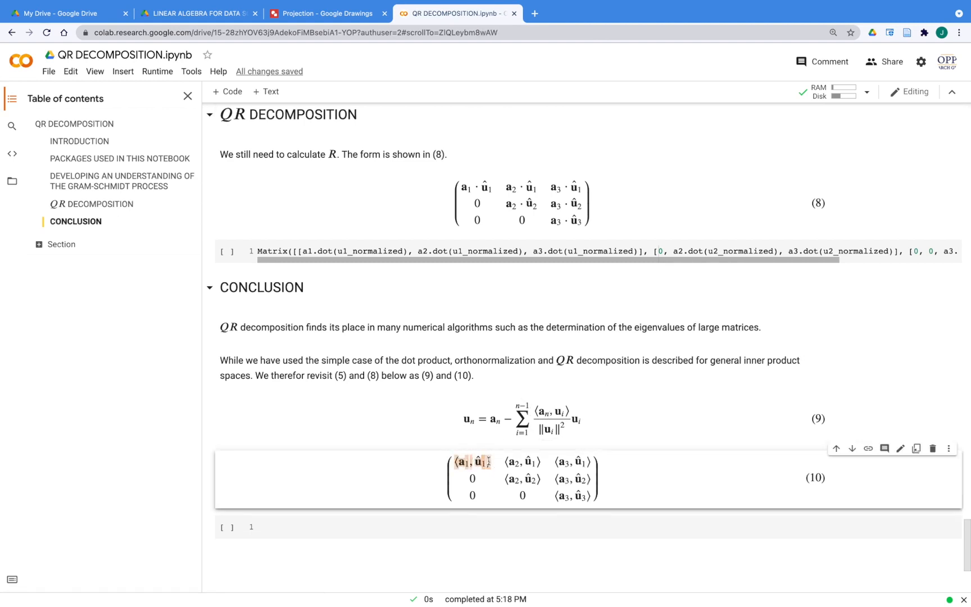